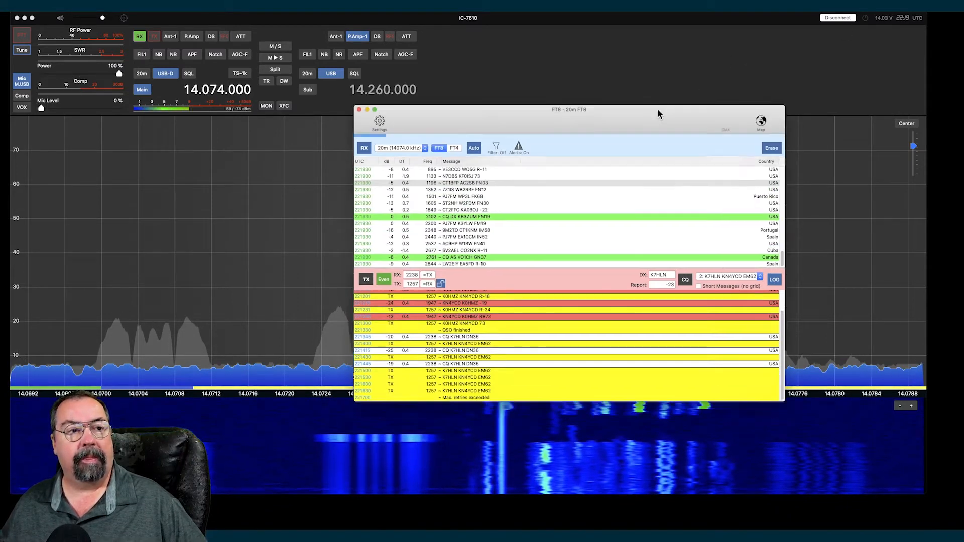
Step: Move the FT8 – 20m decode window up and right over the IC-7610 display
drag(568, 110, 599, 74)
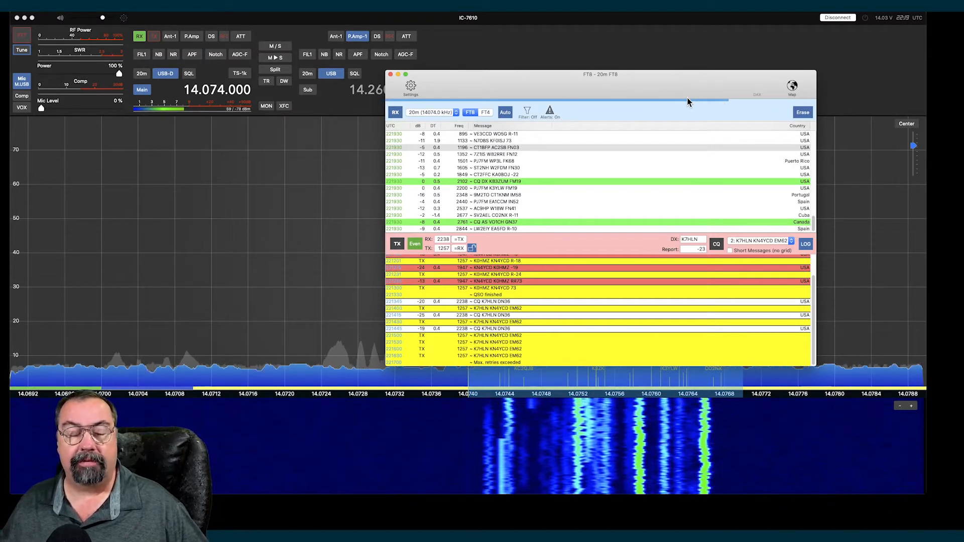
mouse_move(703, 87)
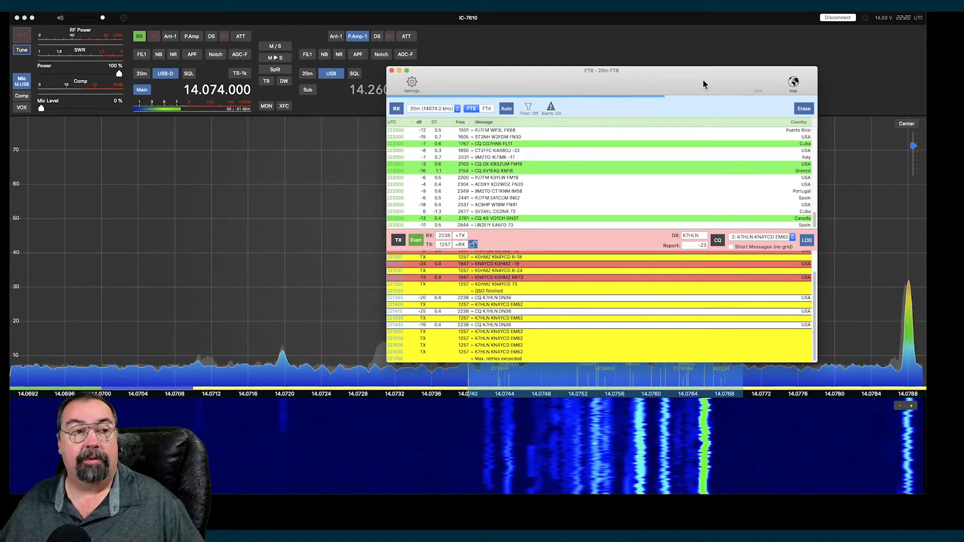
mouse_move(564, 187)
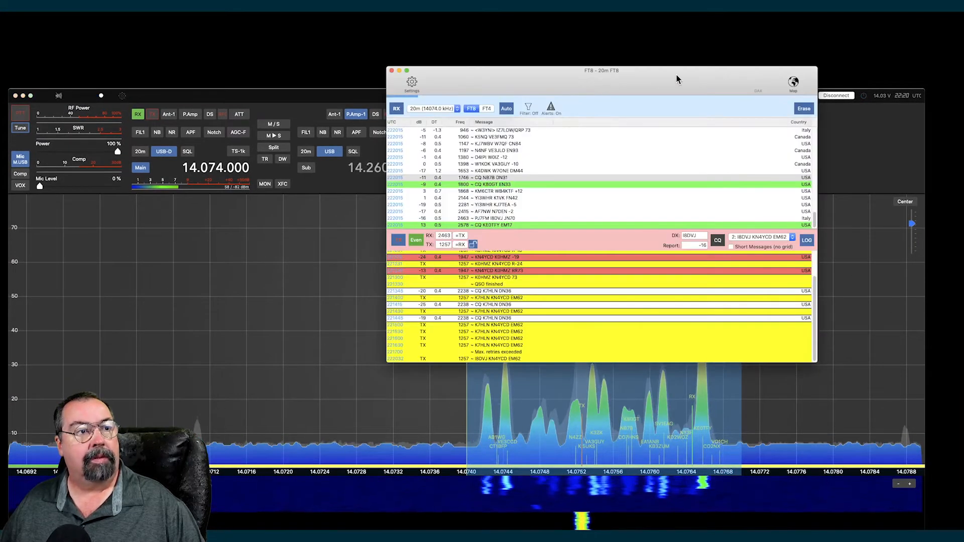
Step: Move the FT8 window to the upper-left corner so the FT8 signal peaks show on the spectrum
drag(601, 70, 263, 15)
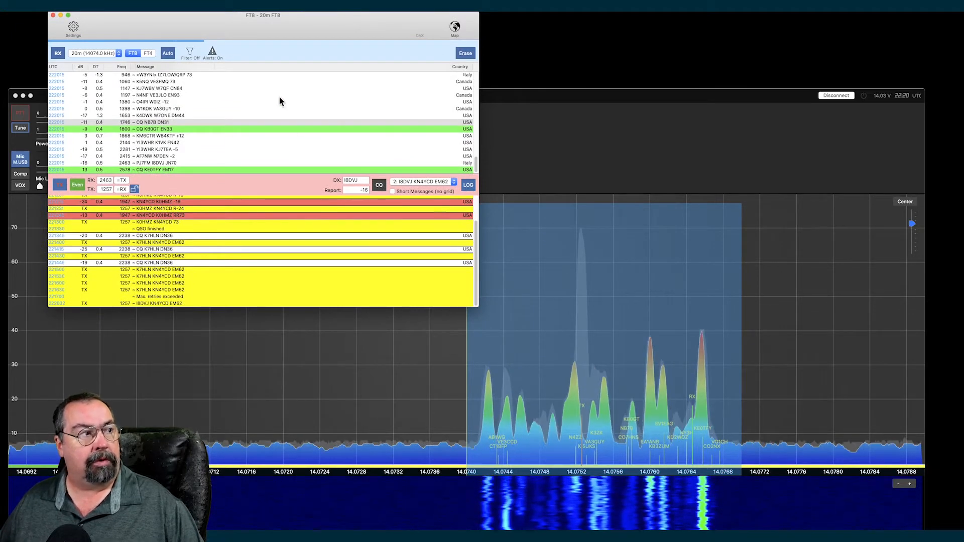
mouse_move(262, 125)
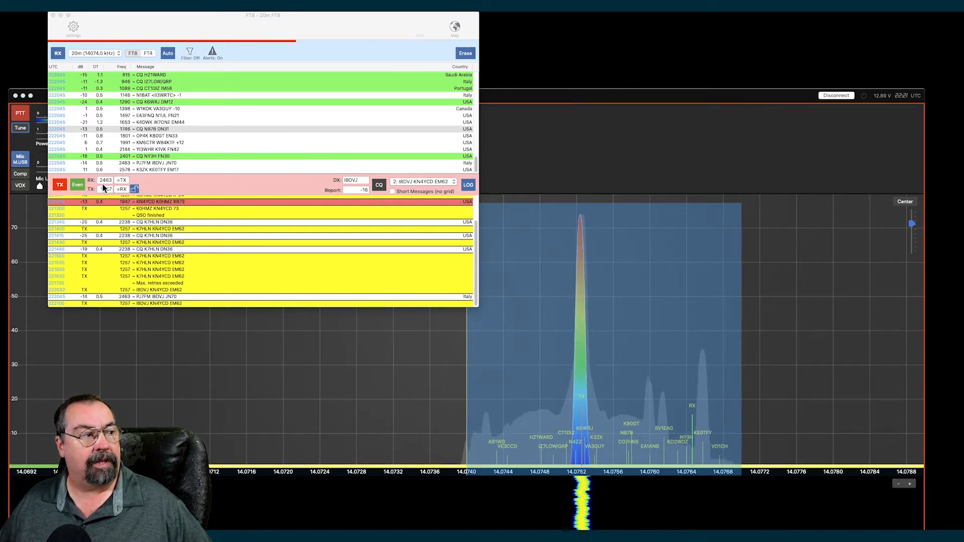
click(59, 184)
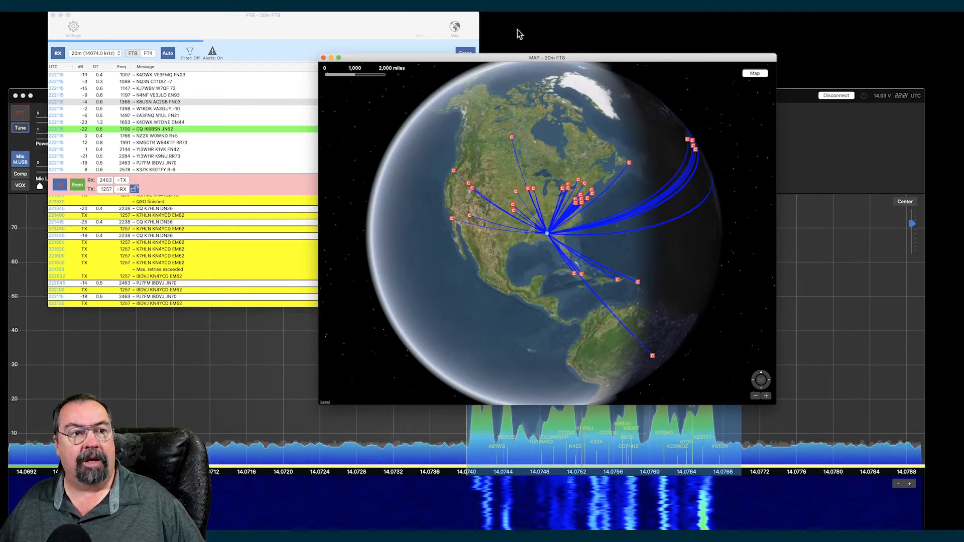
click(754, 74)
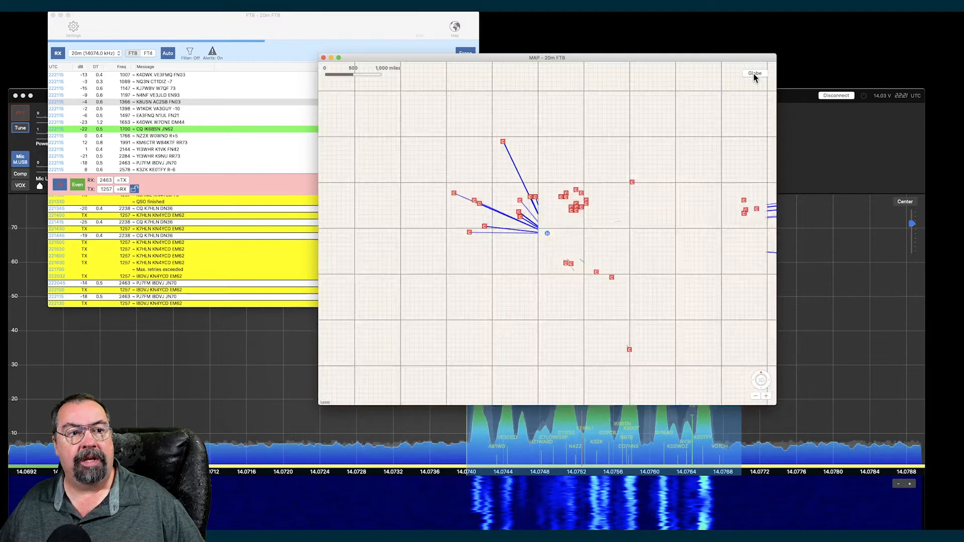
click(754, 73)
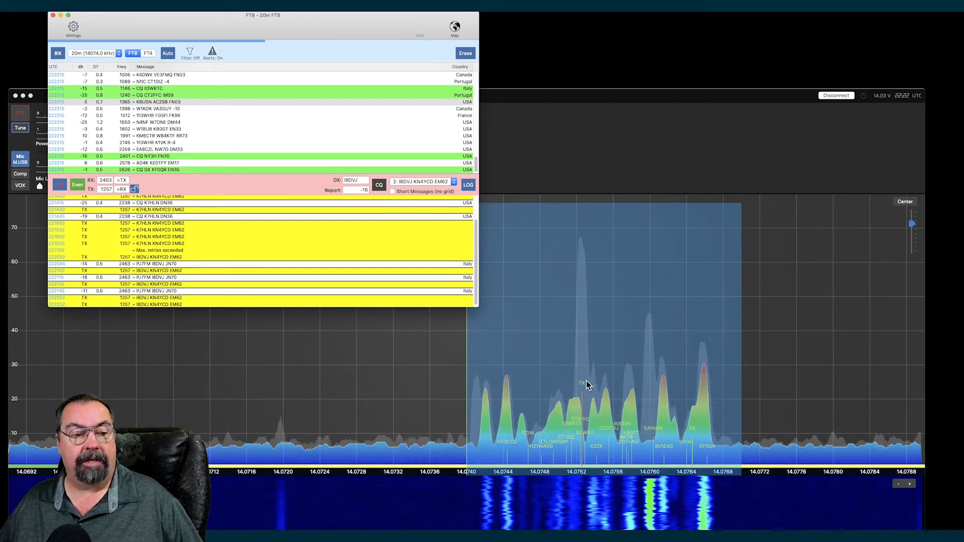
Step: Zoom the spectrum in on the FT8 signals and set the FT8 RX frequency at a signal peak
right_click(588, 386)
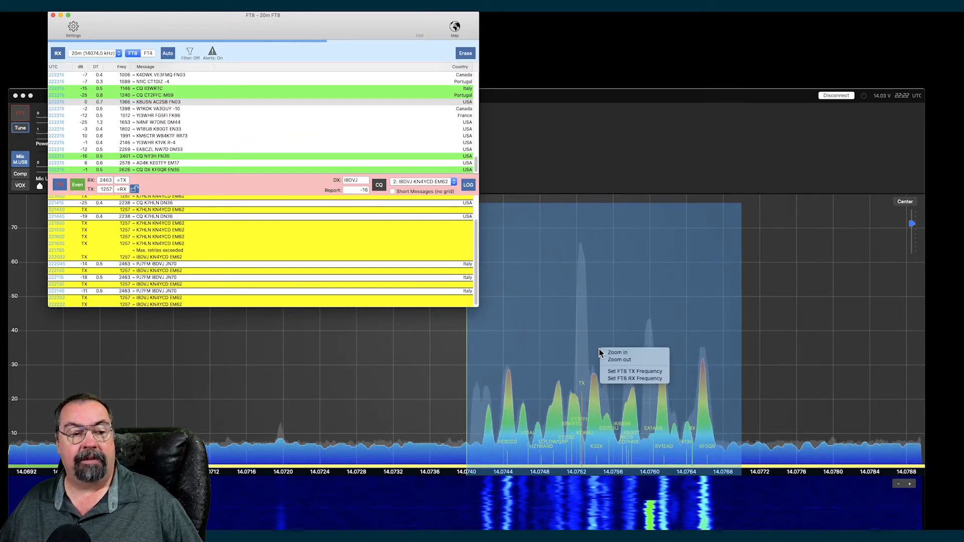
click(617, 353)
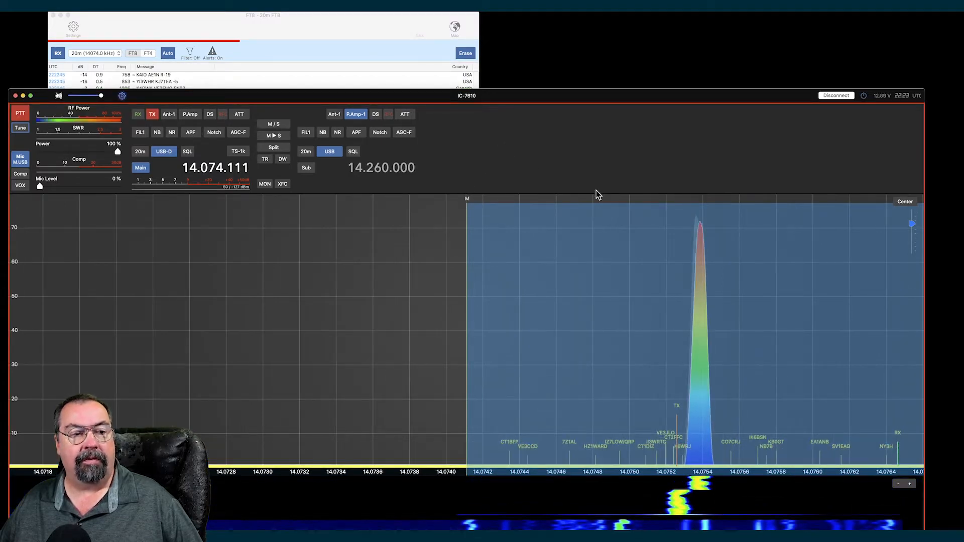
right_click(630, 344)
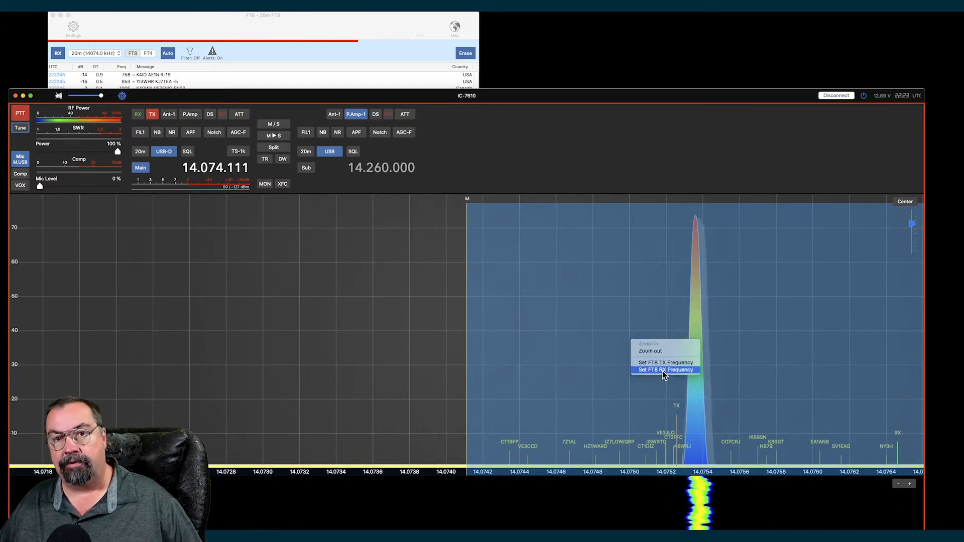
click(663, 370)
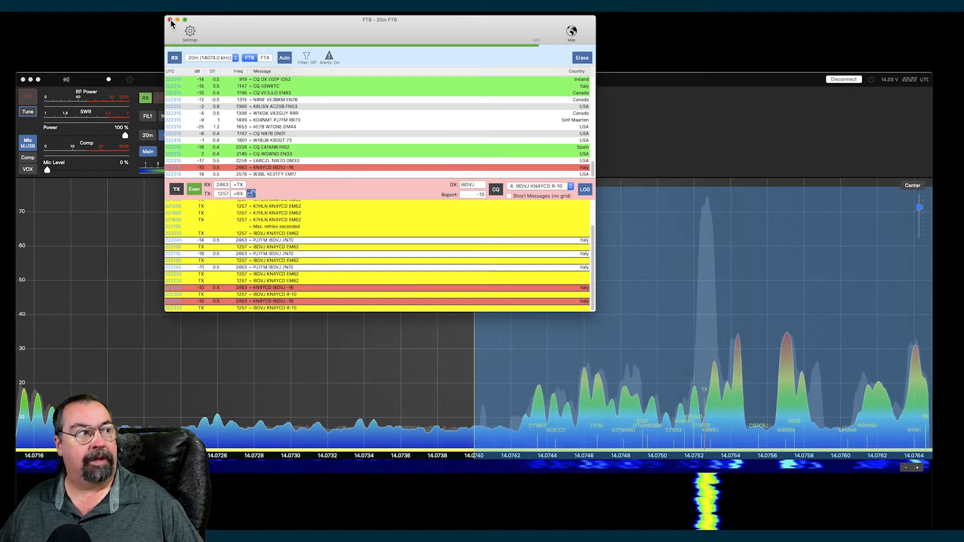
Step: Close the FT8 decode window, leaving the IC-7610 spectrum and waterfall on 14.074 MHz
click(169, 21)
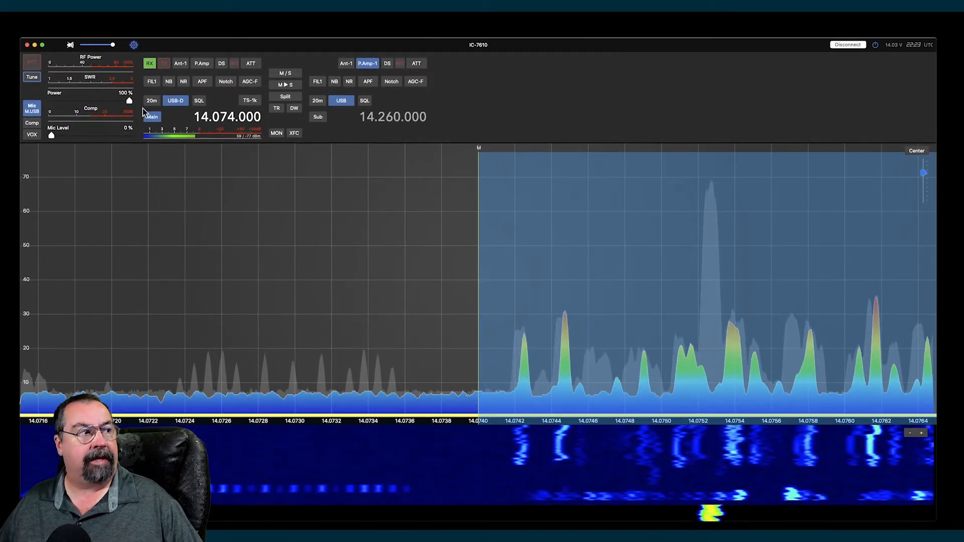
click(151, 101)
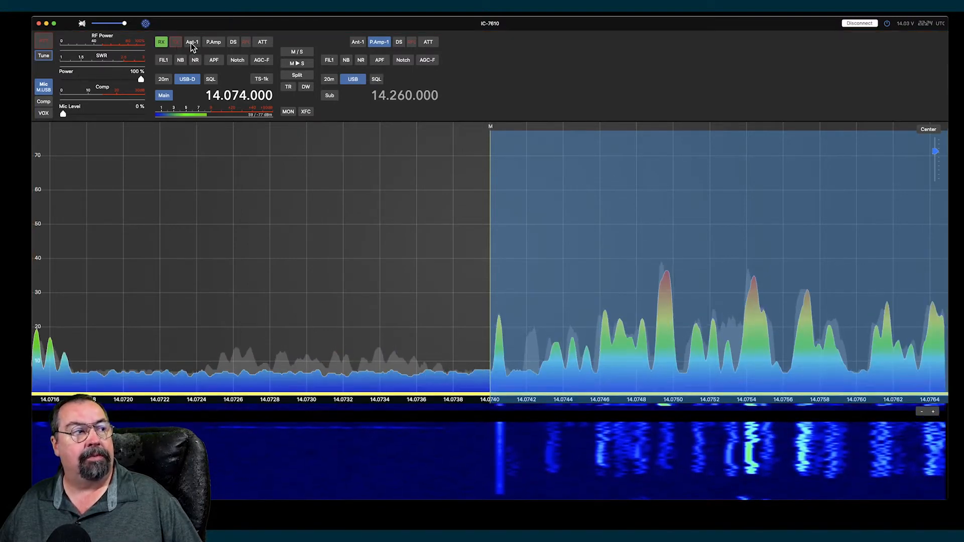
click(191, 43)
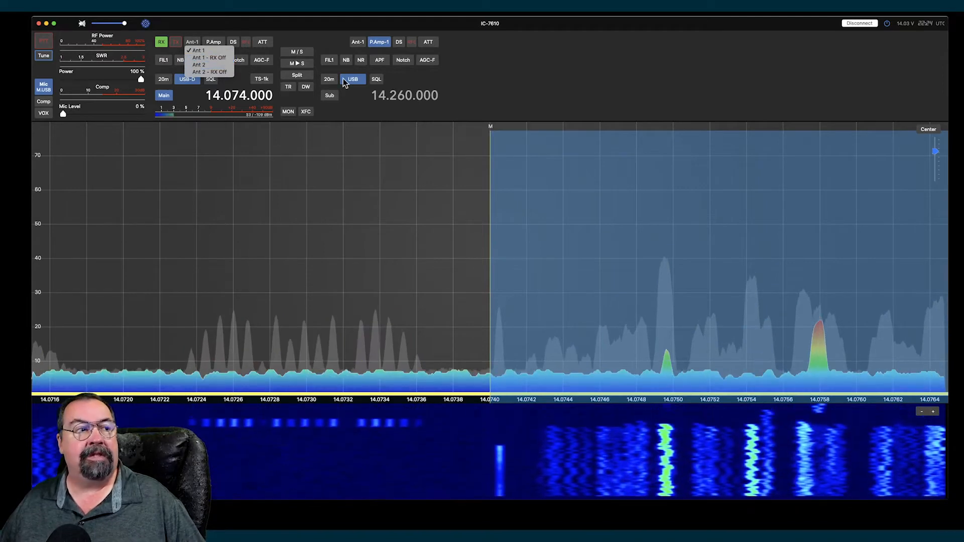
mouse_move(209, 57)
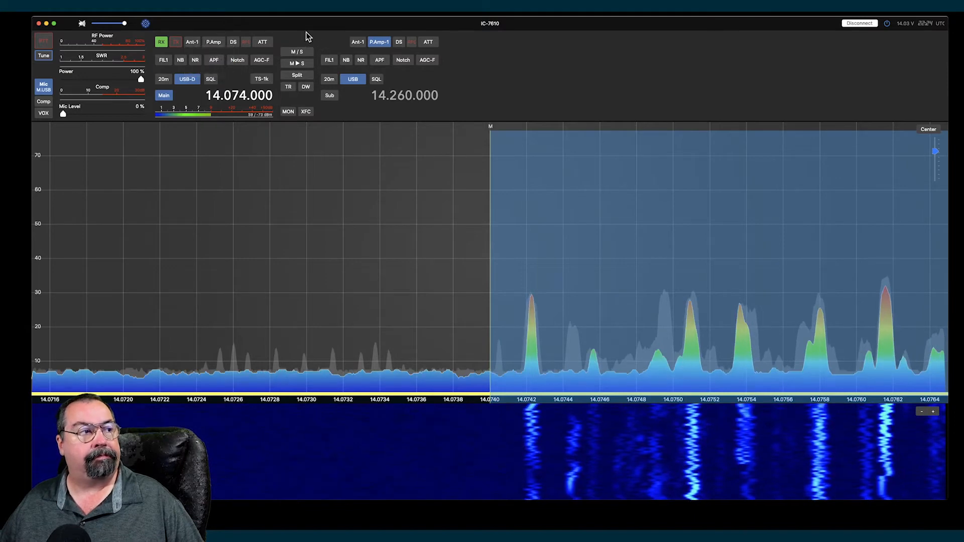
click(261, 59)
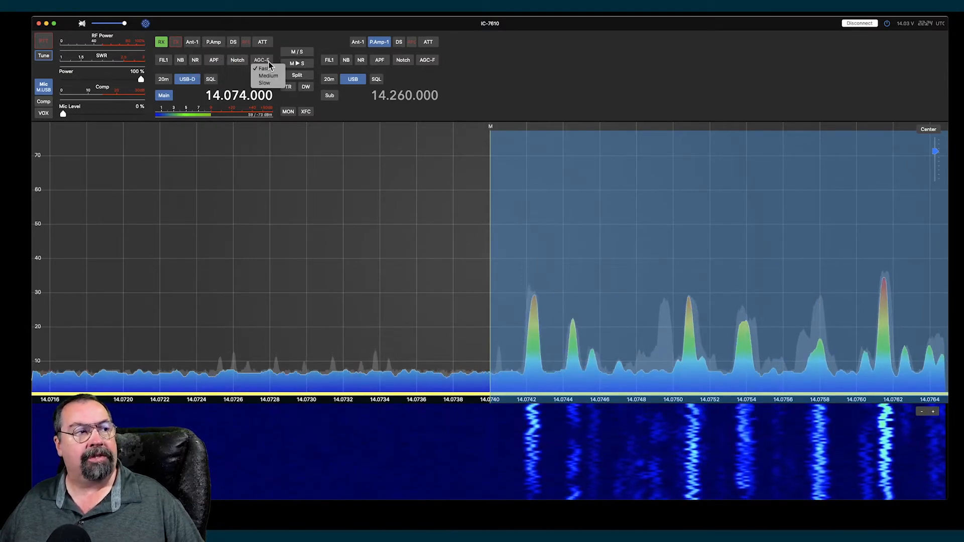
click(264, 67)
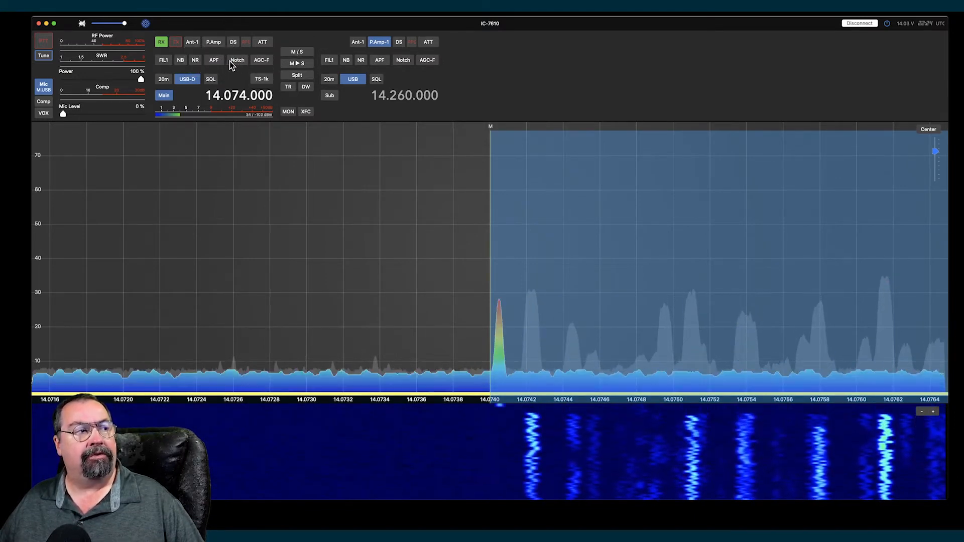
click(213, 59)
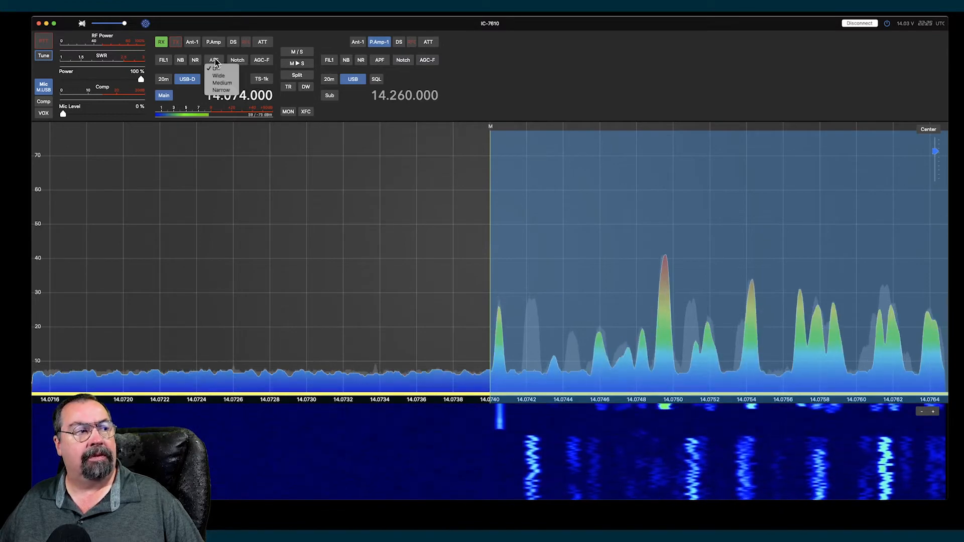
click(195, 60)
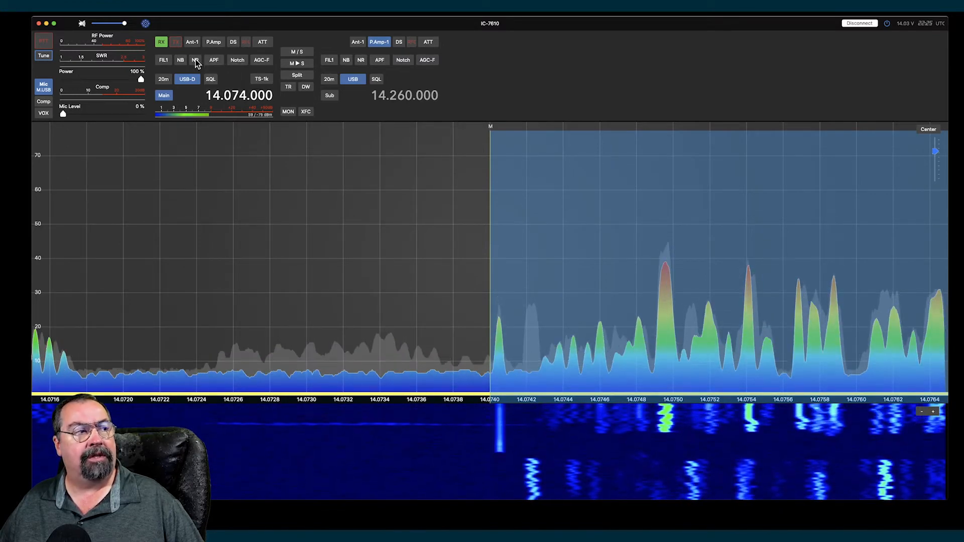
click(195, 59)
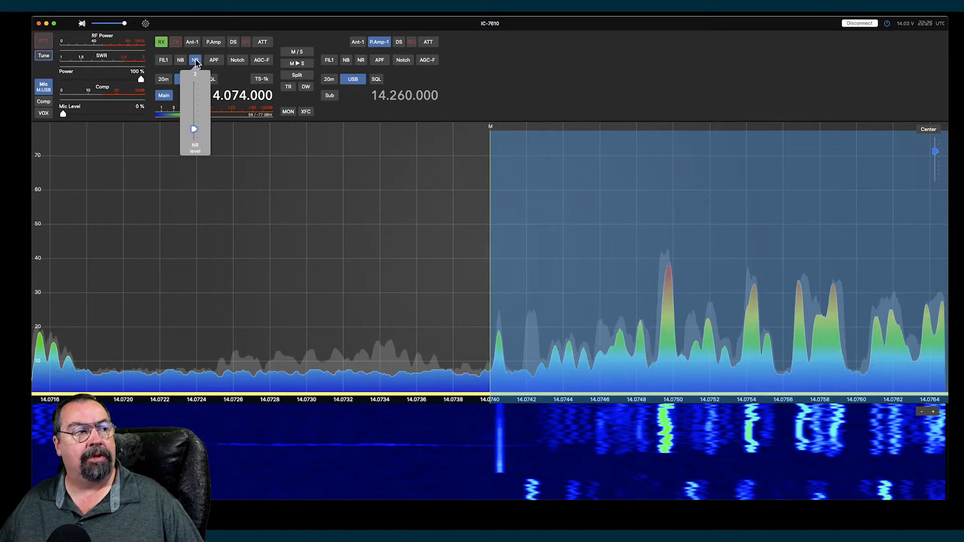
click(180, 59)
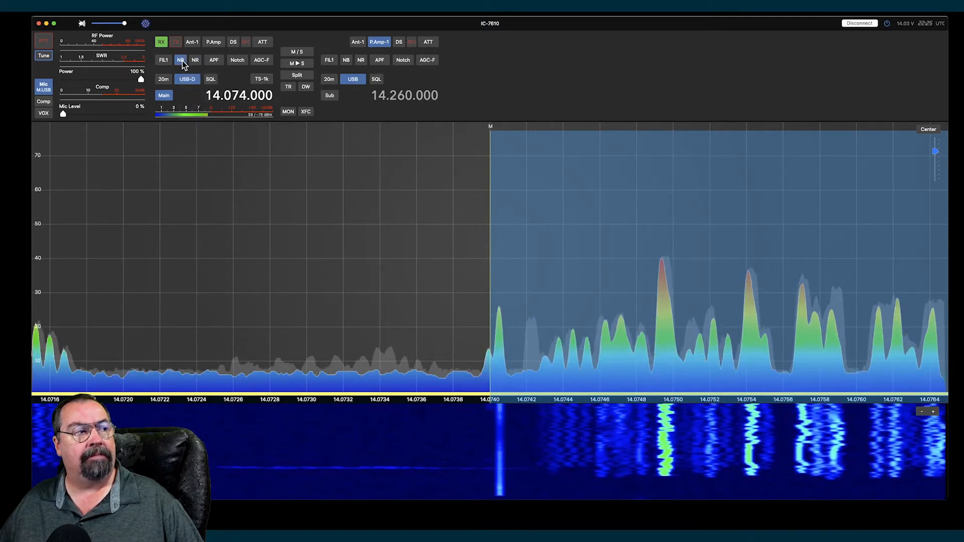
click(180, 60)
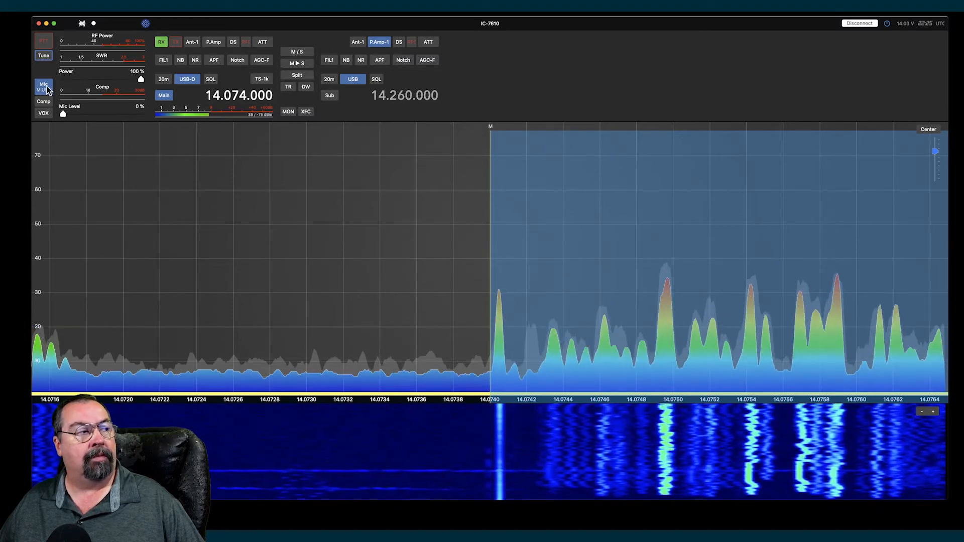
click(43, 86)
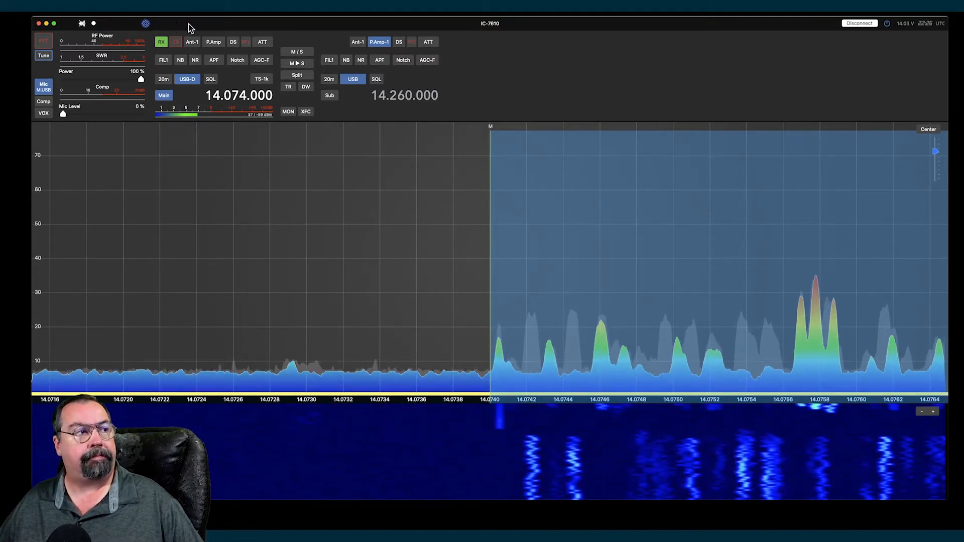
click(146, 23)
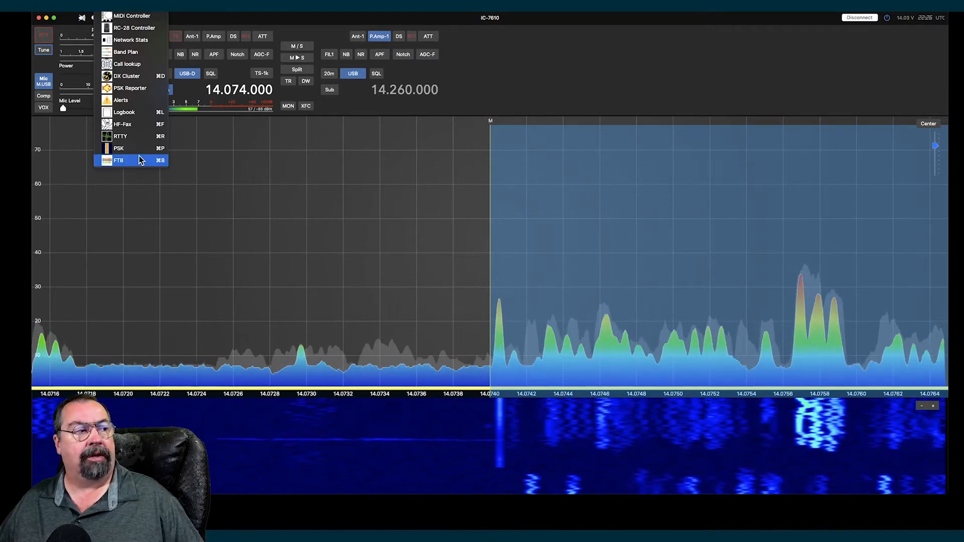
mouse_move(137, 136)
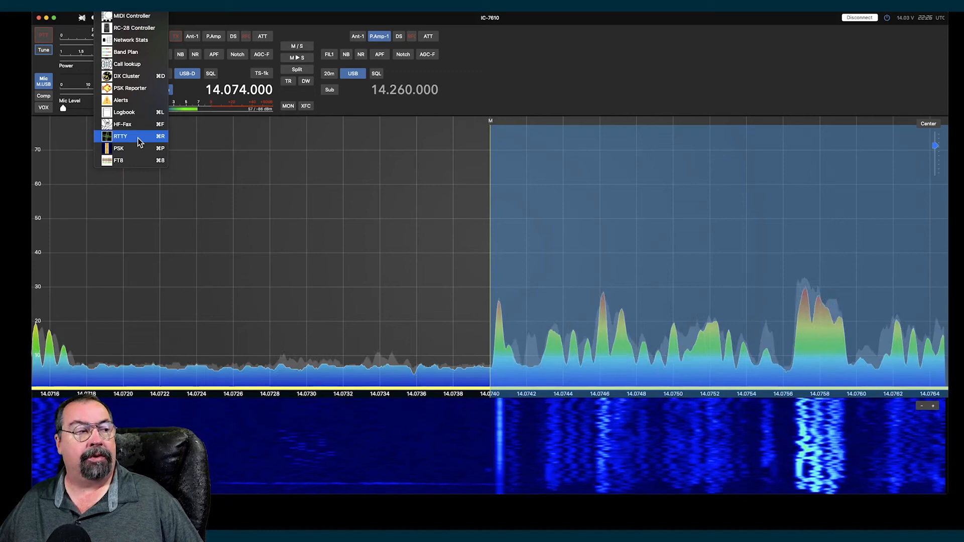
mouse_move(123, 125)
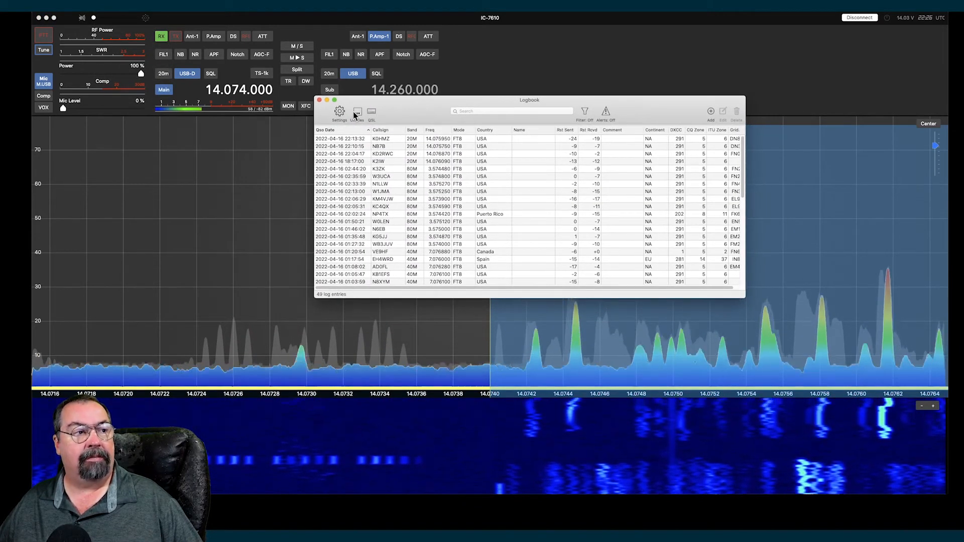
Step: Bring up the QSL window from the Logbook toolbar, showing 49 unsent QSOs
click(357, 112)
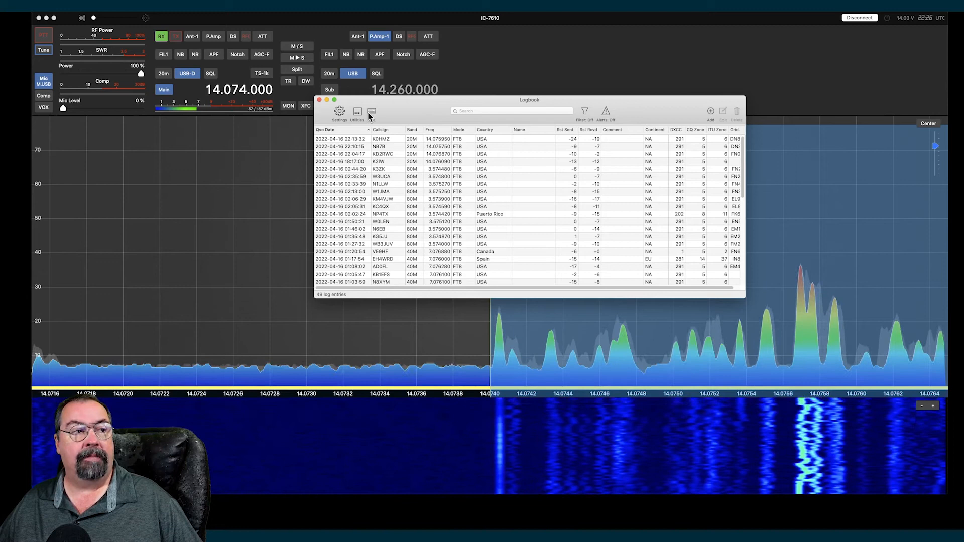
click(356, 113)
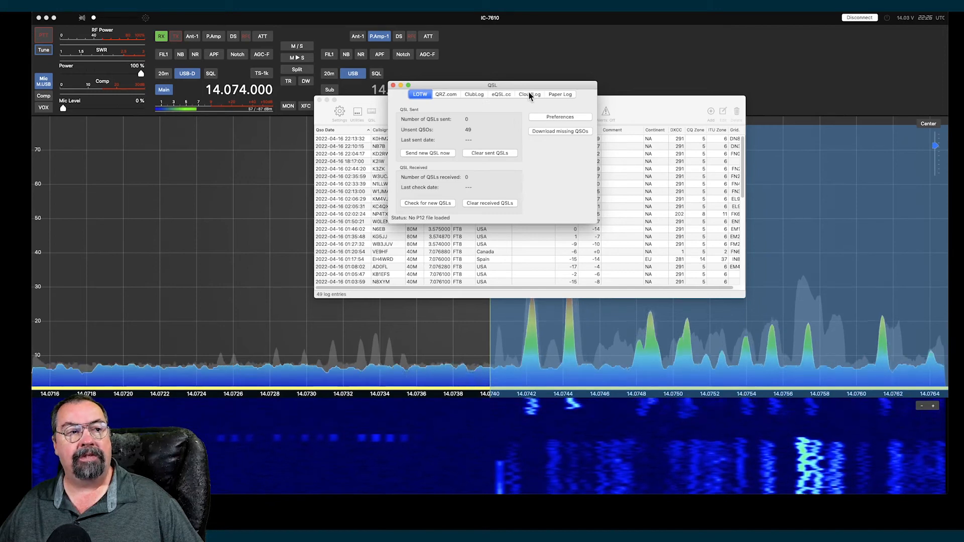
Step: Browse the CloudLog, Paper Log and LoTW confirmation options, then close the QSL window
click(529, 94)
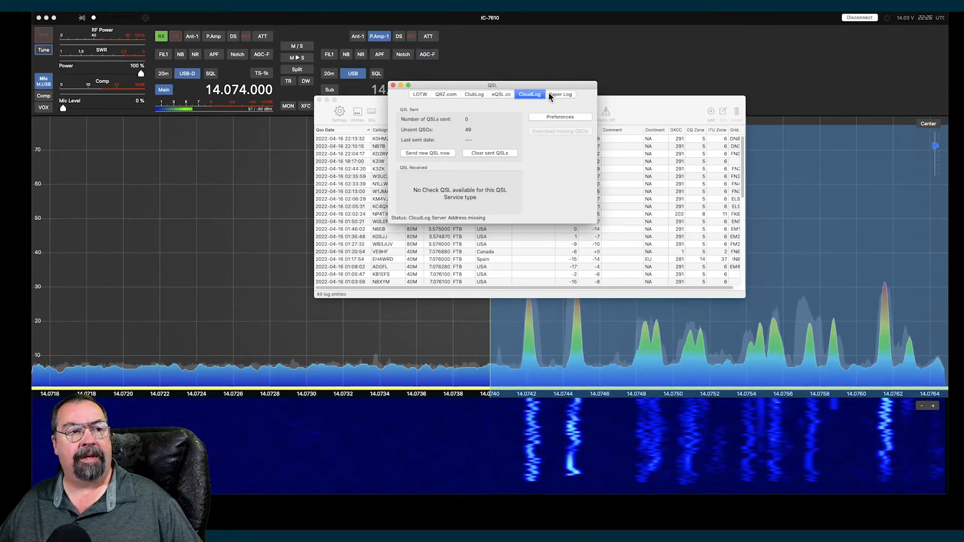
click(560, 94)
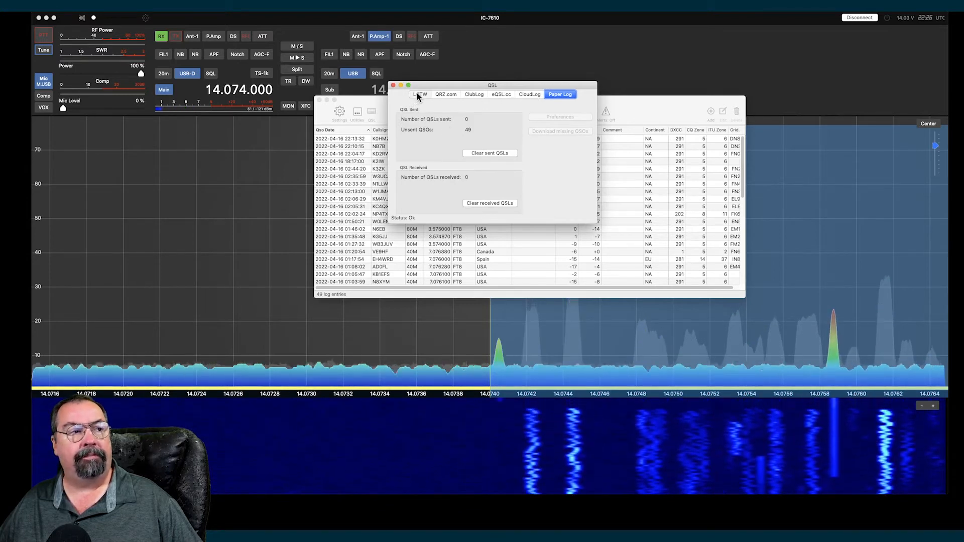
click(420, 94)
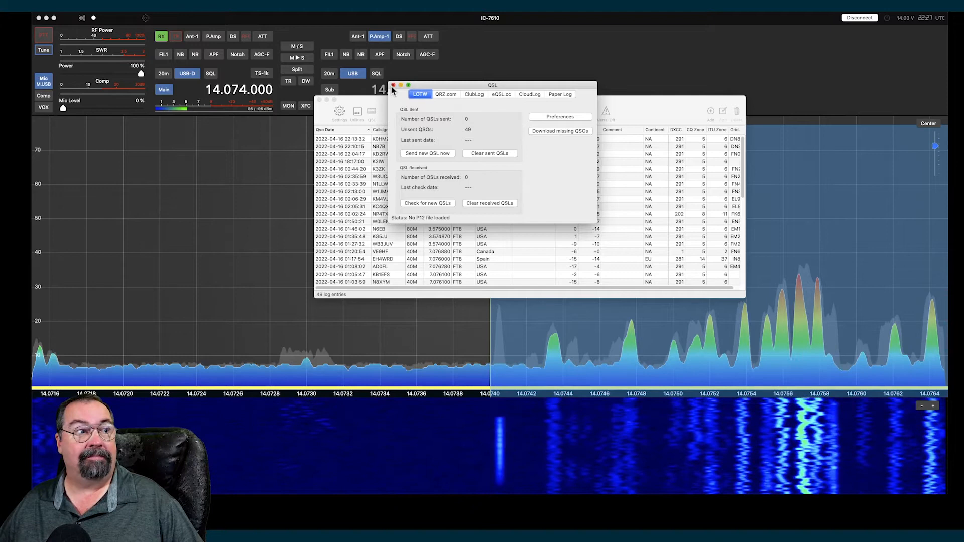
click(393, 85)
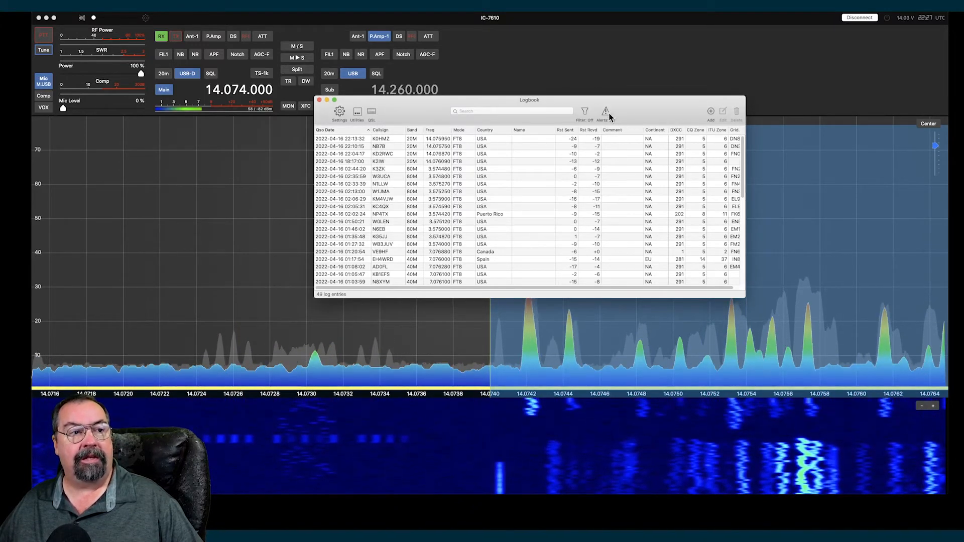
Step: Close the Logbook window and bring up the Tools list with Call lookup, DX Cluster and more
click(585, 112)
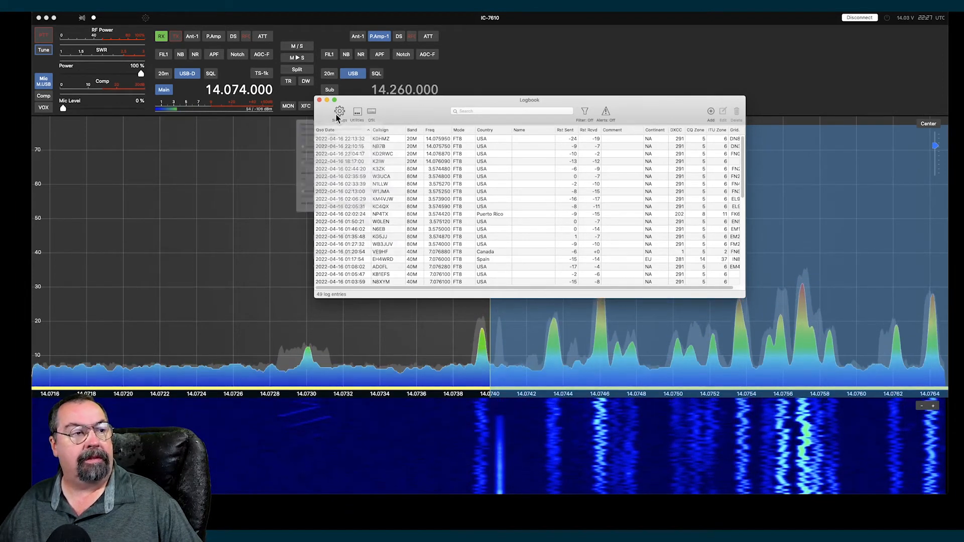
click(340, 111)
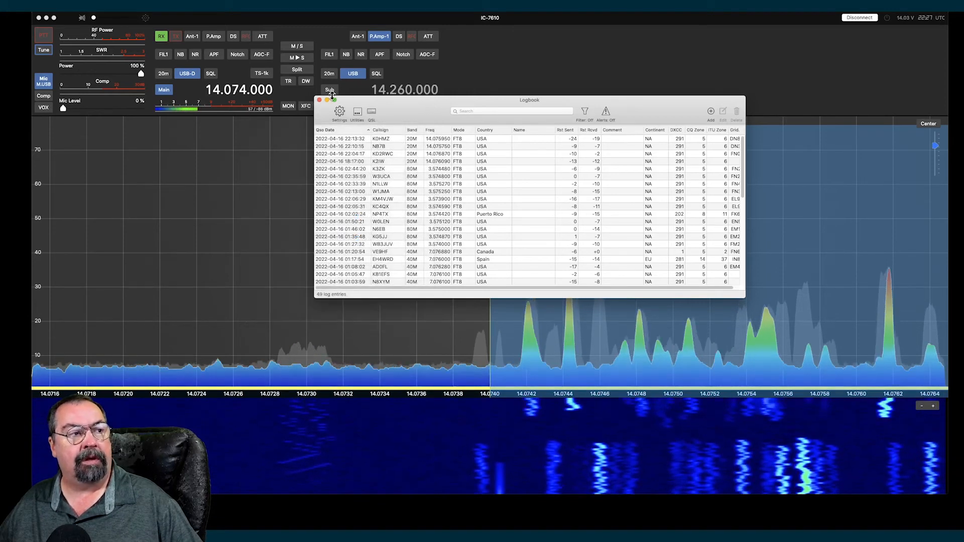
click(319, 99)
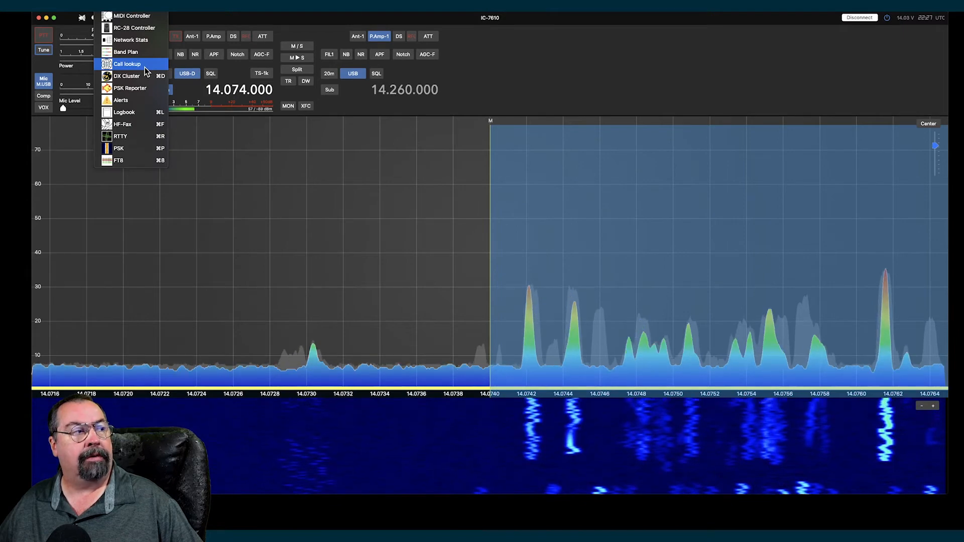
Step: Query PSK Reporter for 321 FT8 spots on 40 m, then close it and return to the Tools list
click(130, 88)
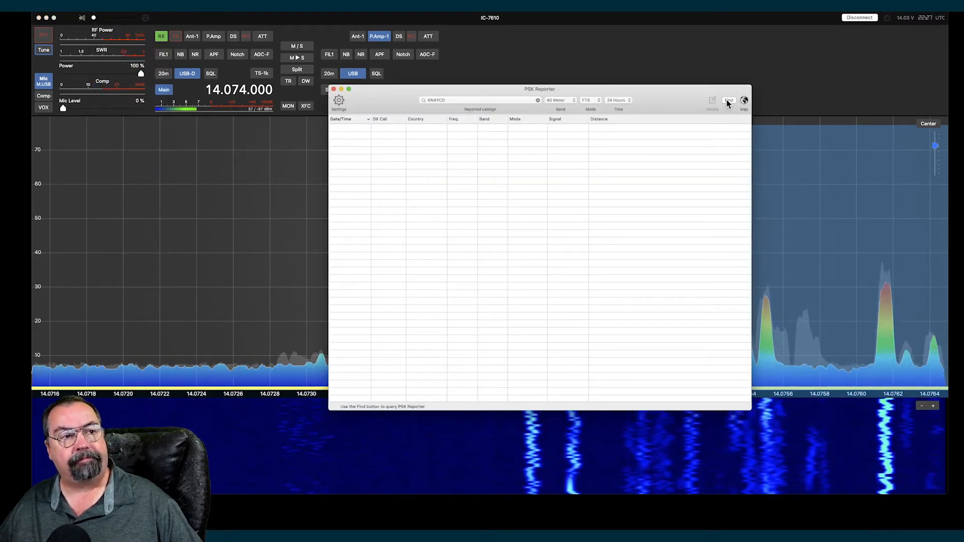
click(729, 101)
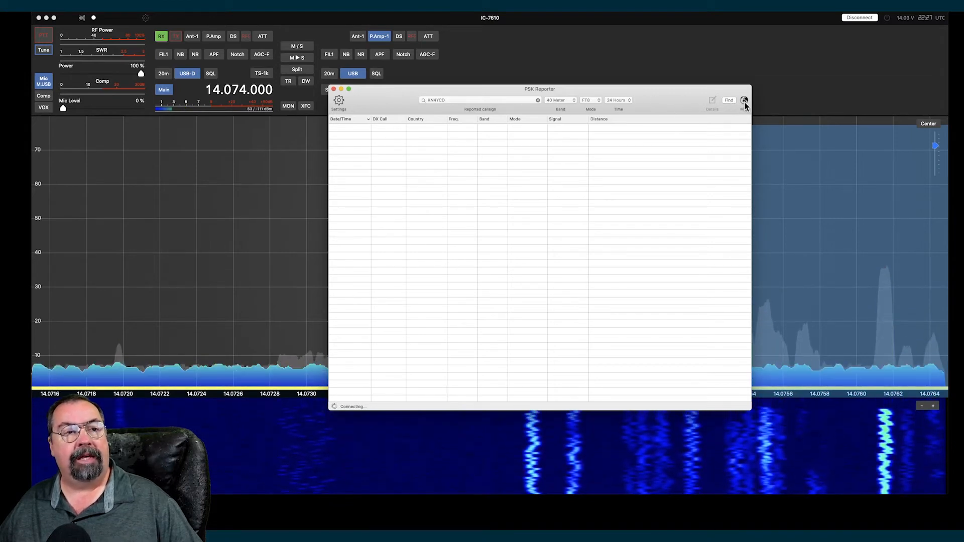
click(729, 99)
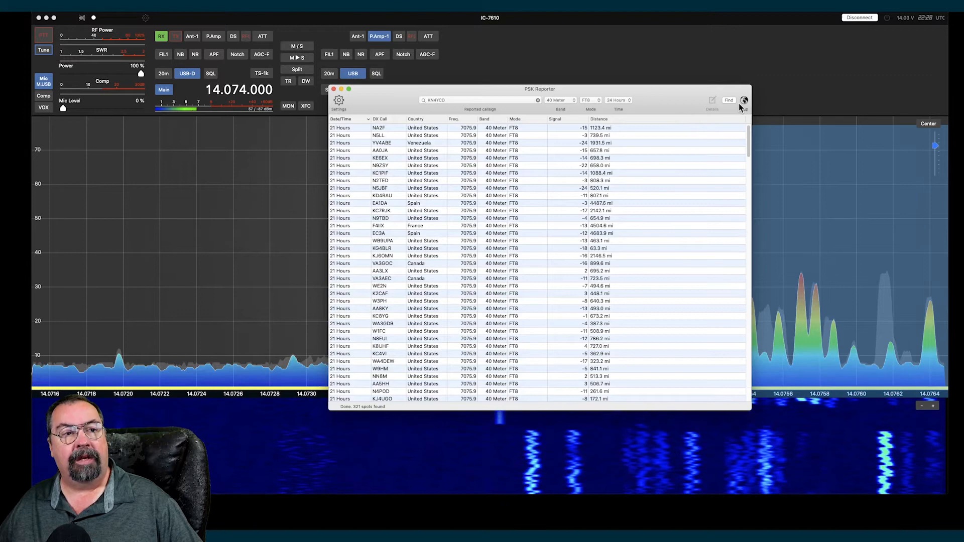
click(744, 100)
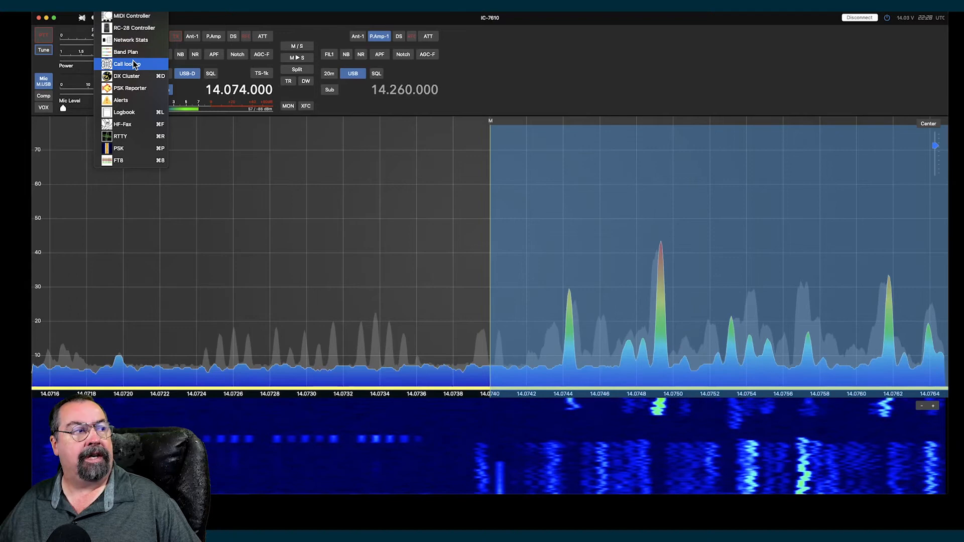
Step: Bring up the DX Cluster window with its map and callsign filter, then the Band Plan chart
click(126, 64)
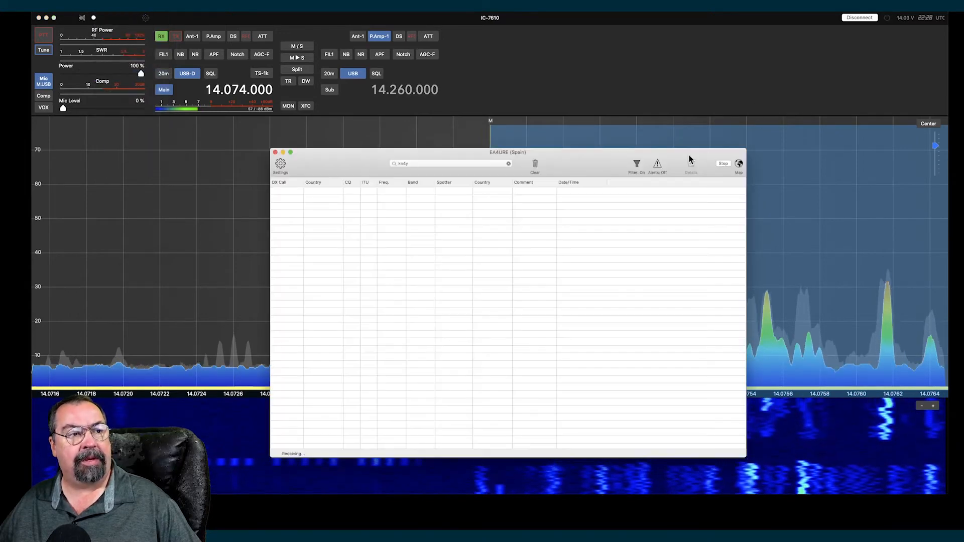
drag(507, 152, 570, 81)
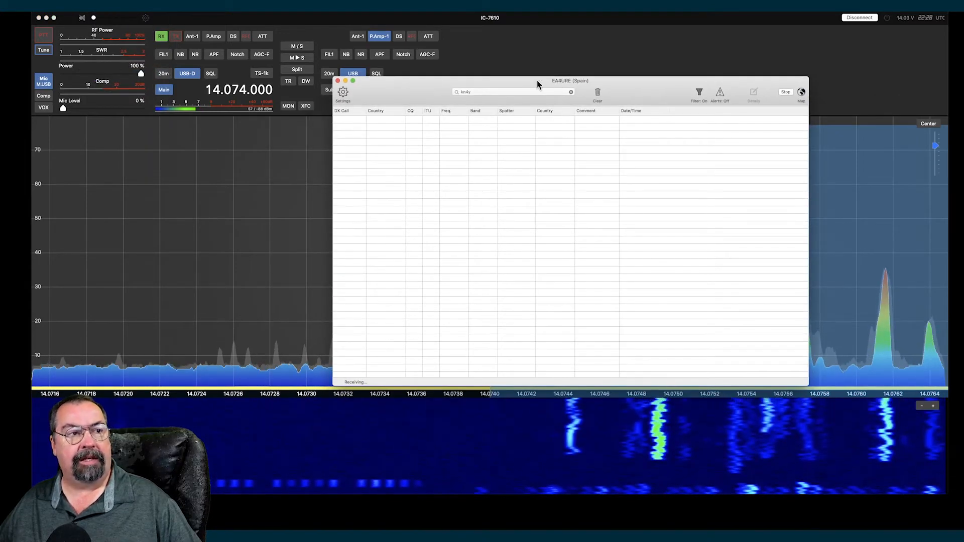
click(513, 92)
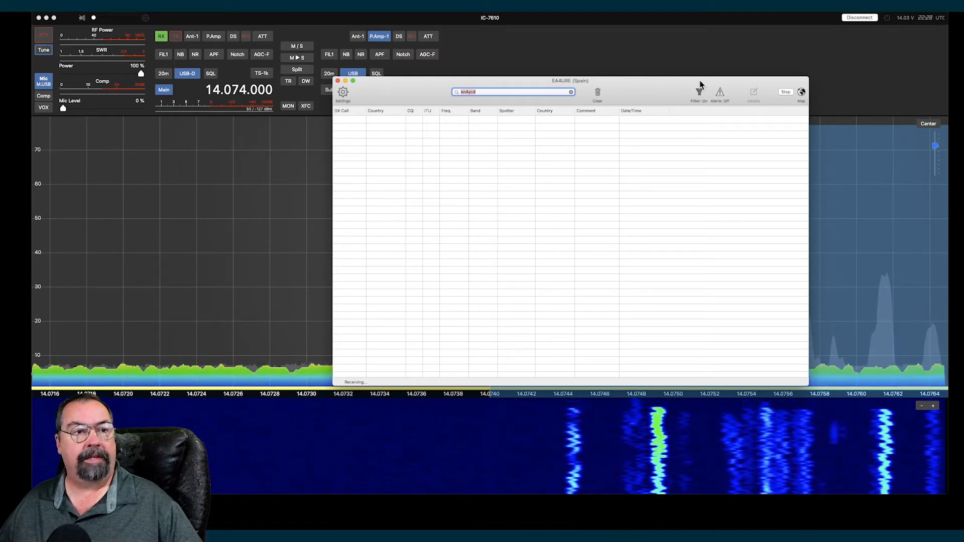
click(801, 95)
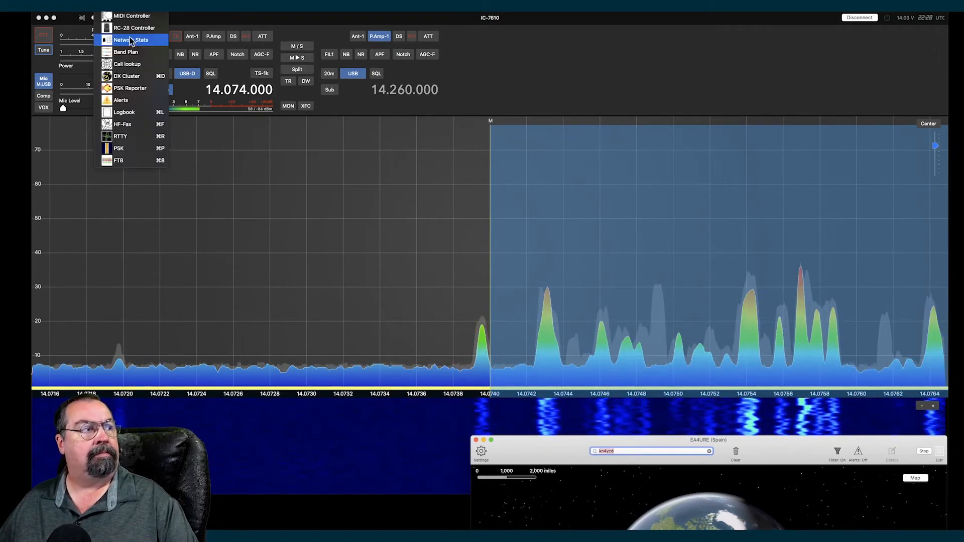
click(126, 51)
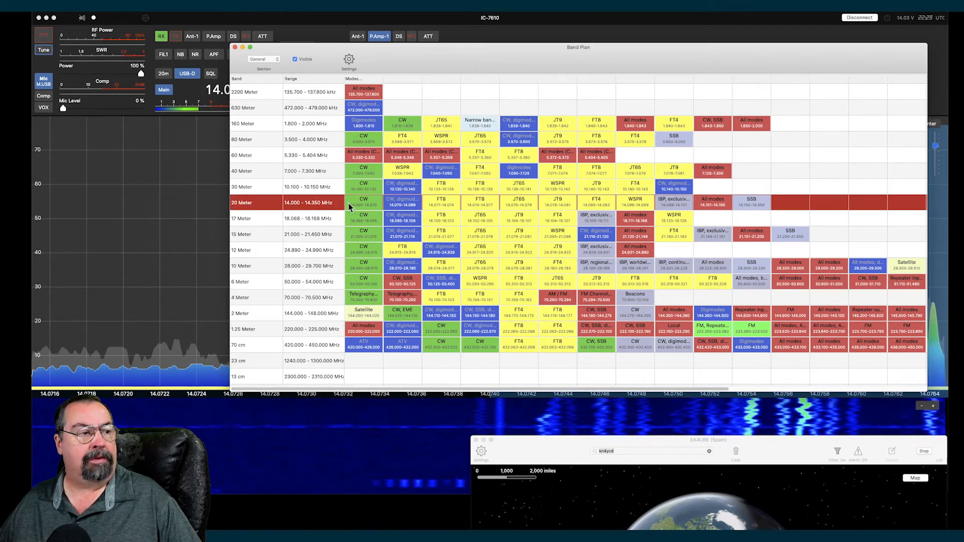
mouse_move(453, 209)
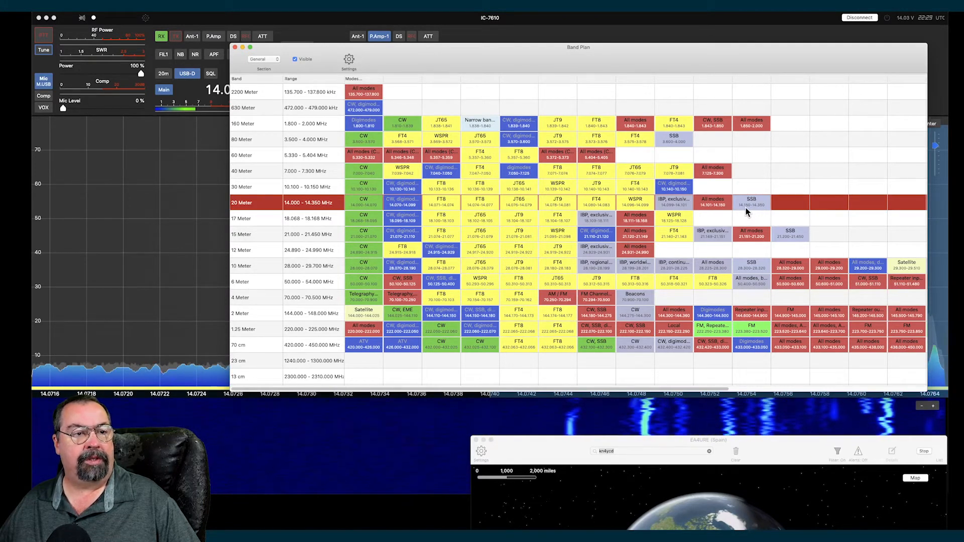
mouse_move(765, 191)
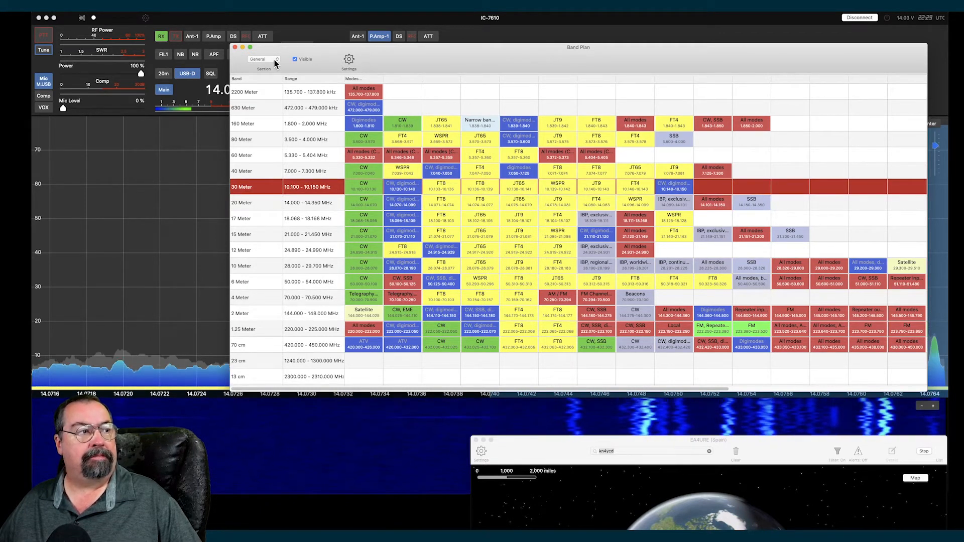
Step: Choose a region from the Band Plan region popup before closing the chart
click(263, 59)
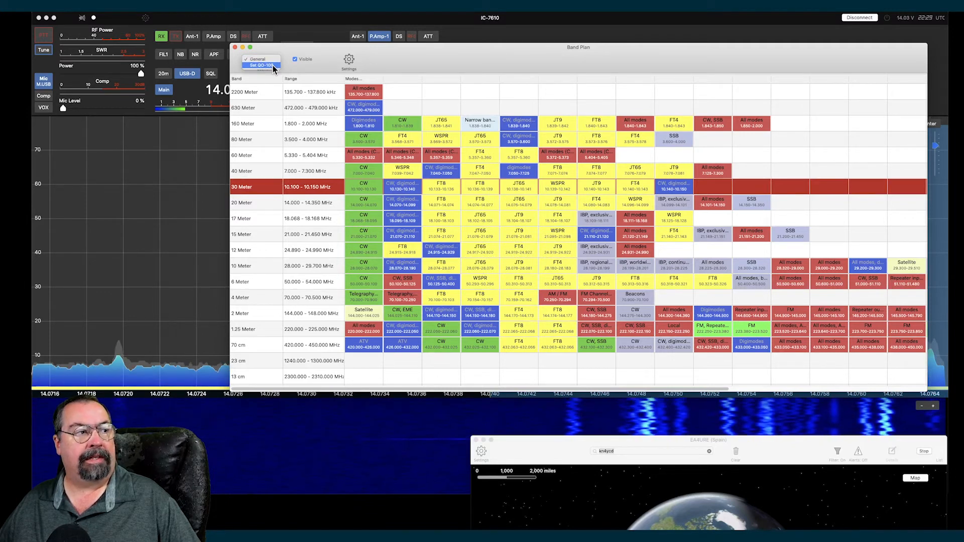
click(261, 65)
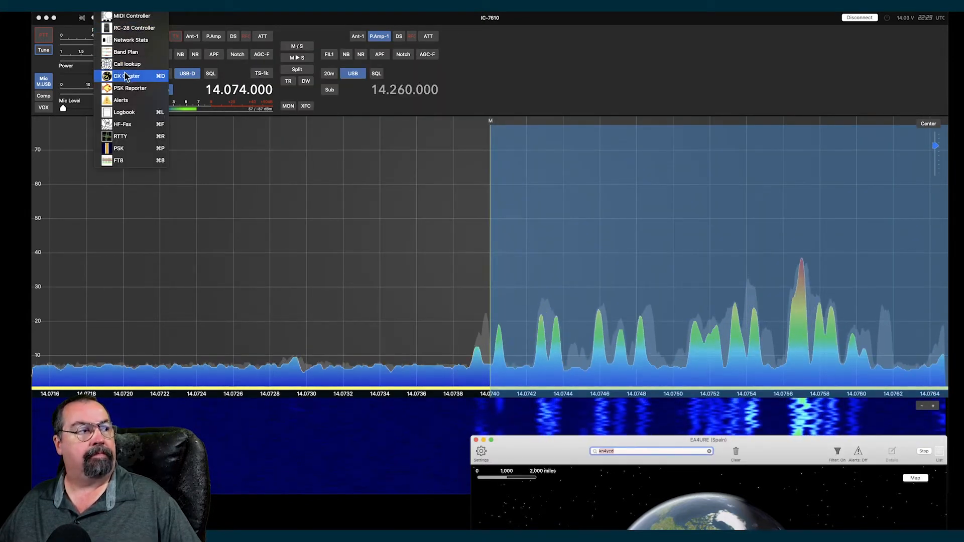
mouse_move(128, 64)
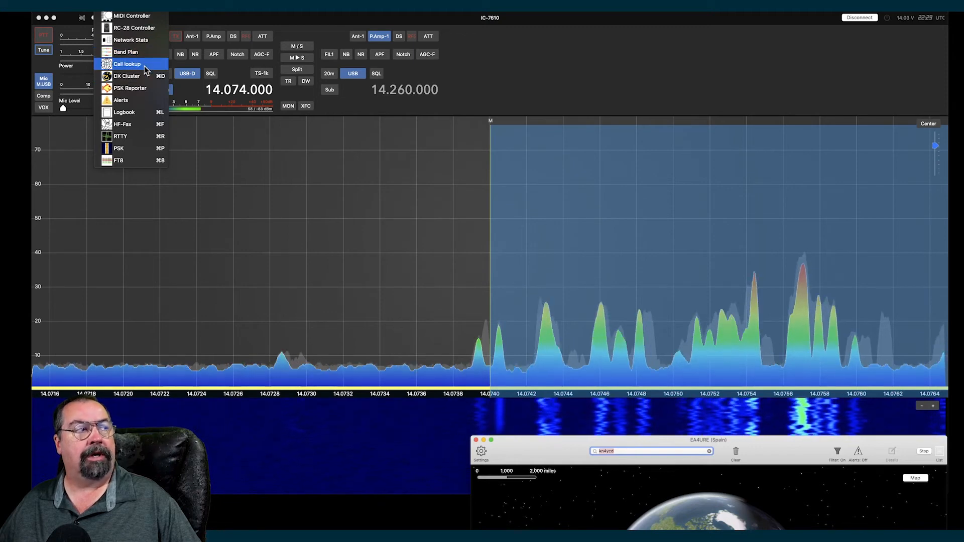
mouse_move(130, 39)
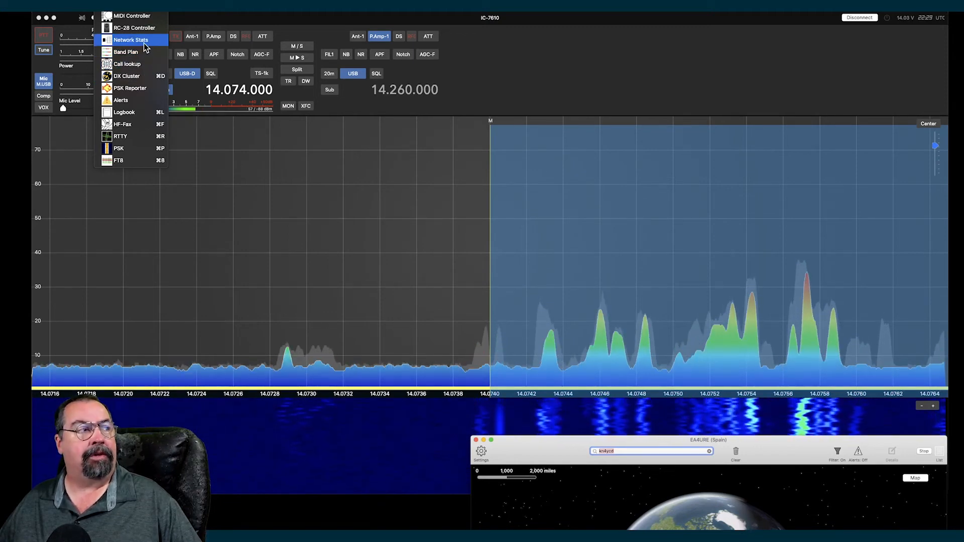
Step: Check the Network Stats entry and dismiss the tools list
click(130, 39)
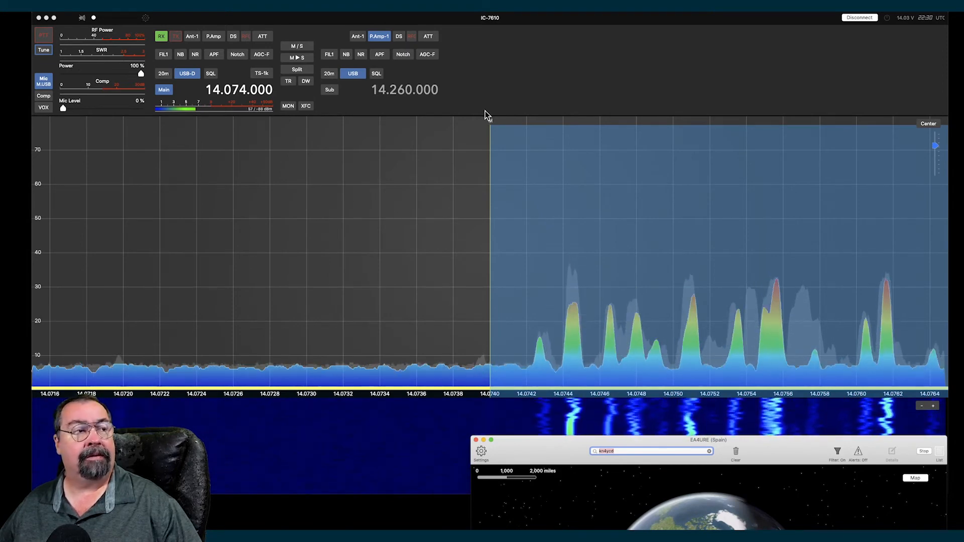
Step: Choose a preamp level for the Sub receiver from the P.Amp-1 choices, then reopen the tools list
click(380, 37)
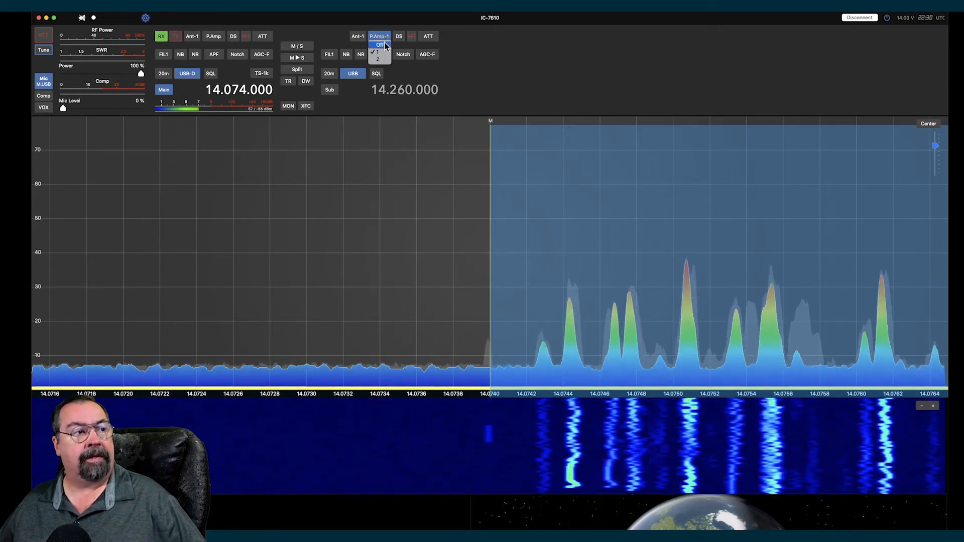
click(379, 45)
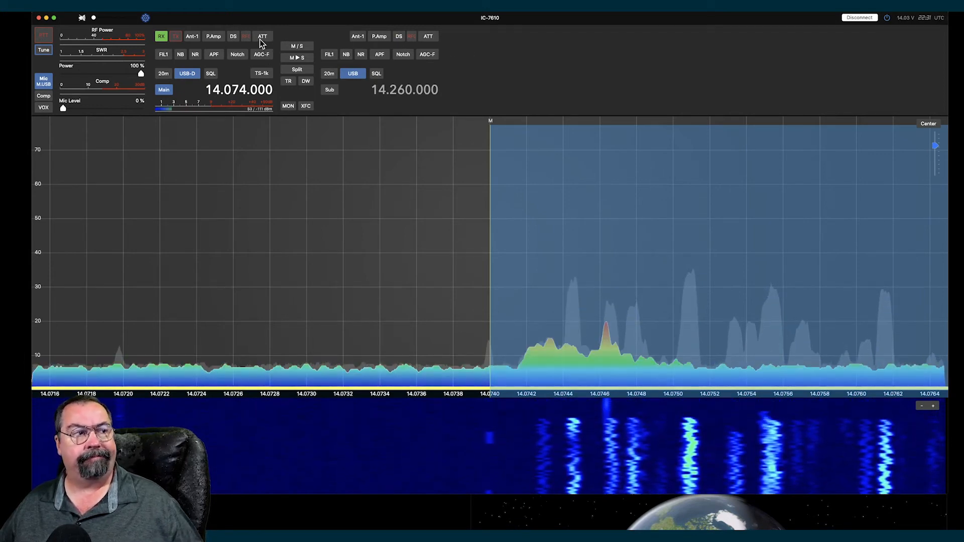
click(81, 17)
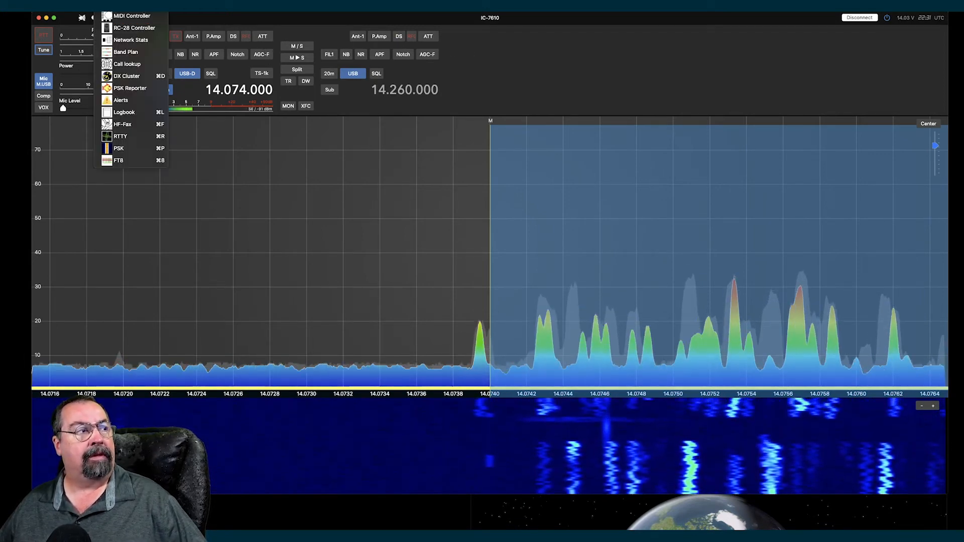
mouse_move(133, 28)
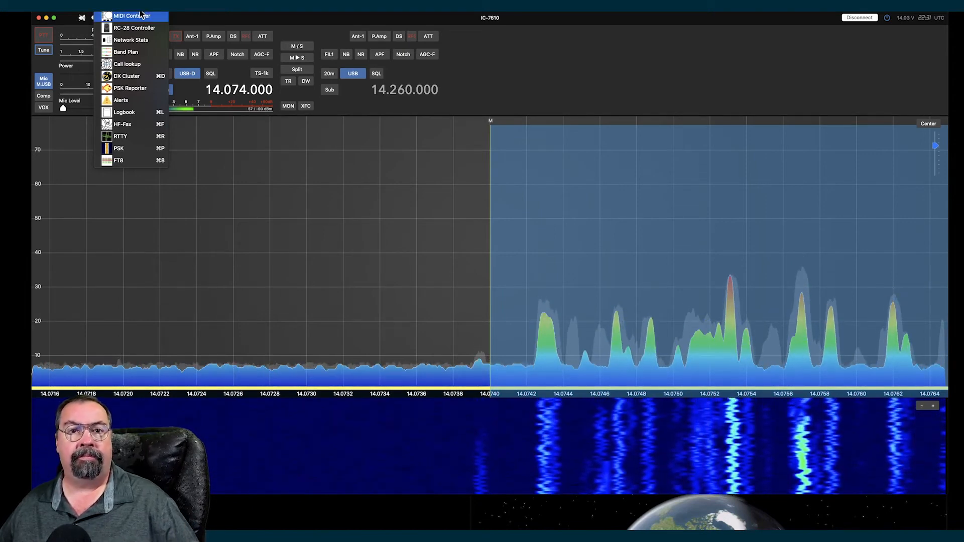
mouse_move(134, 28)
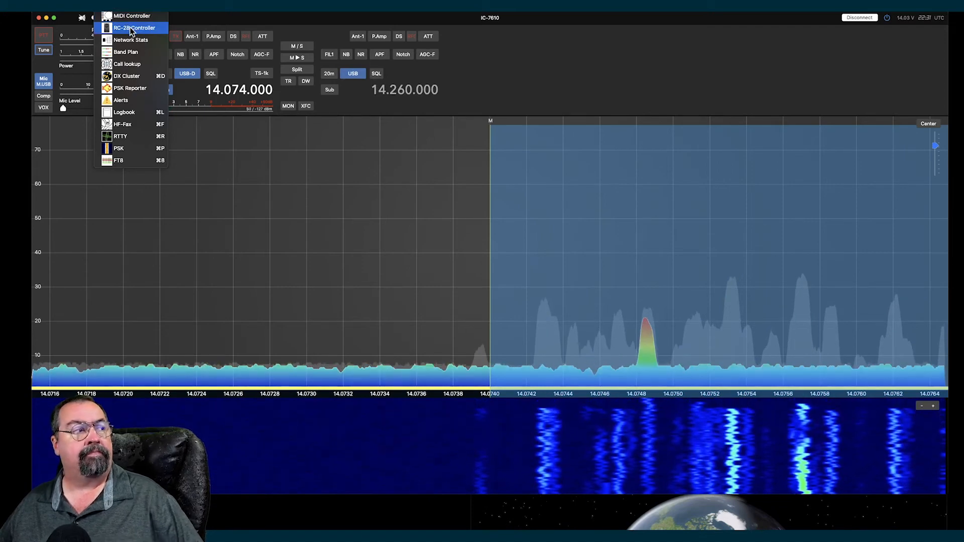
mouse_move(130, 15)
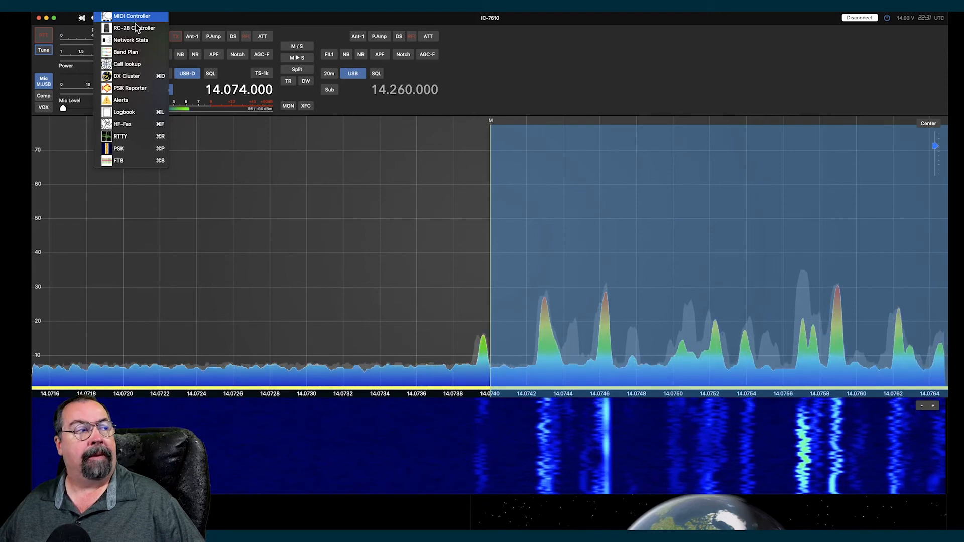
mouse_move(133, 29)
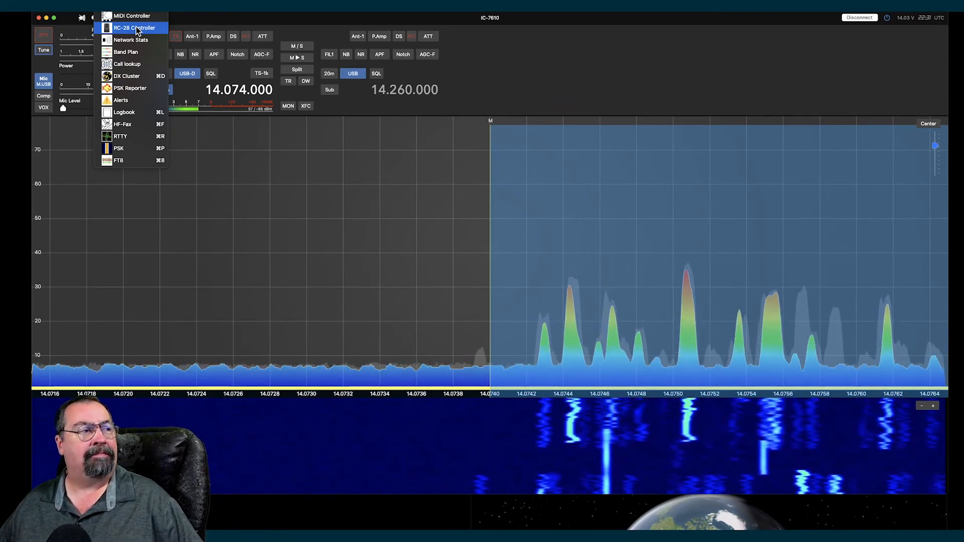
mouse_move(131, 15)
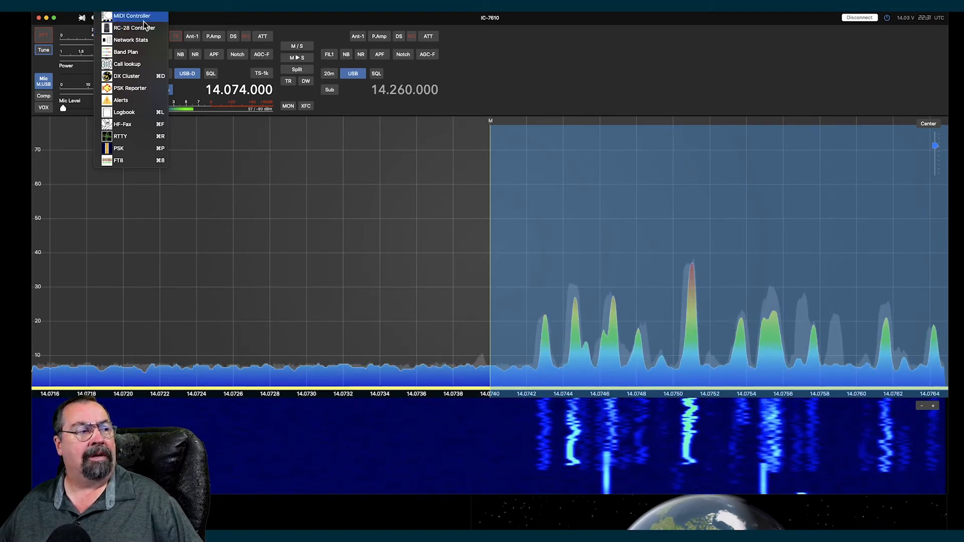
mouse_move(130, 75)
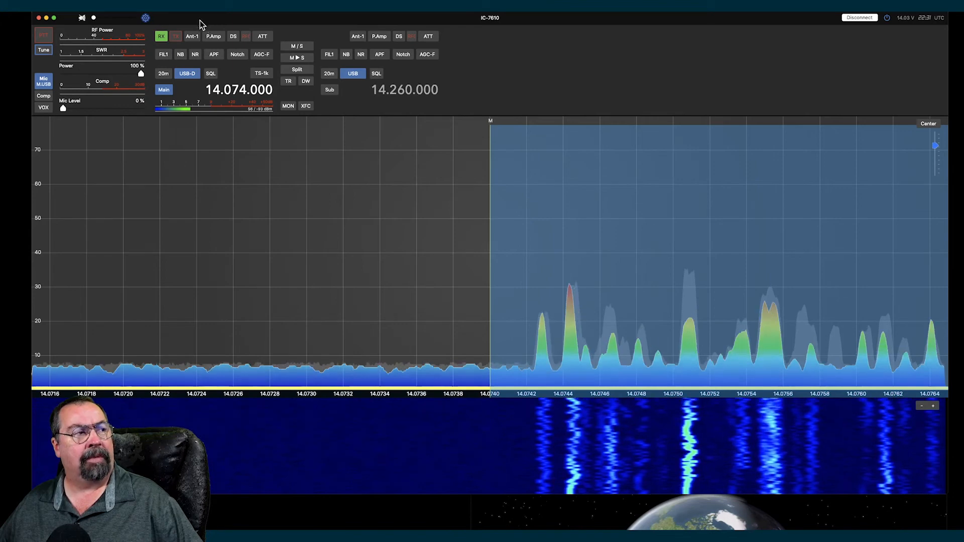
Step: Show and dismiss the Mac Audio device settings before opening Radio Settings
click(145, 17)
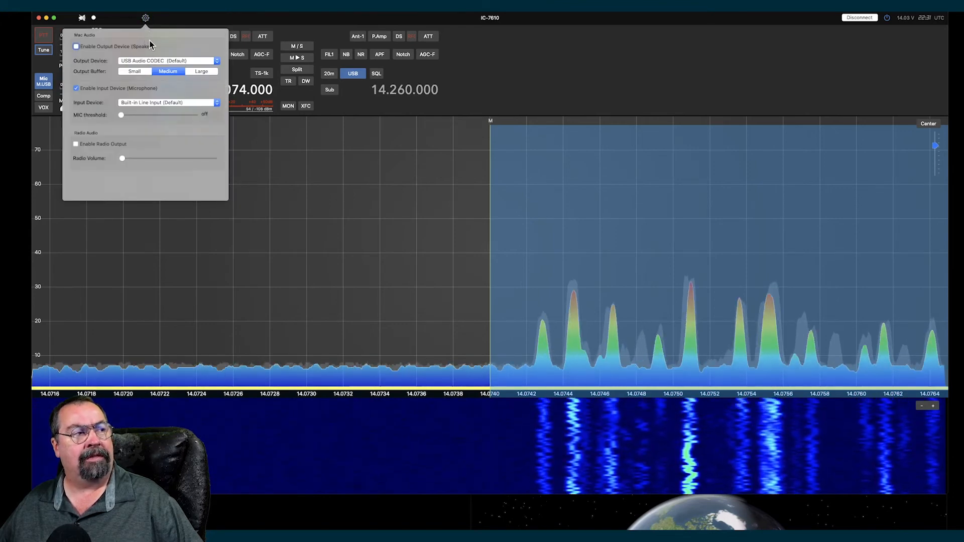
click(145, 17)
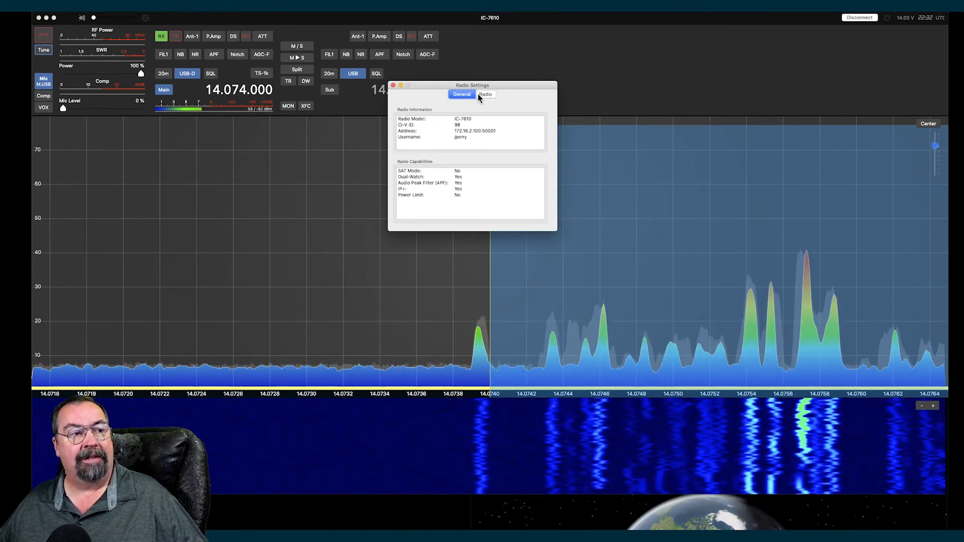
Step: View the Radio page of Radio Settings, close it, and bring up the tools list again
click(485, 94)
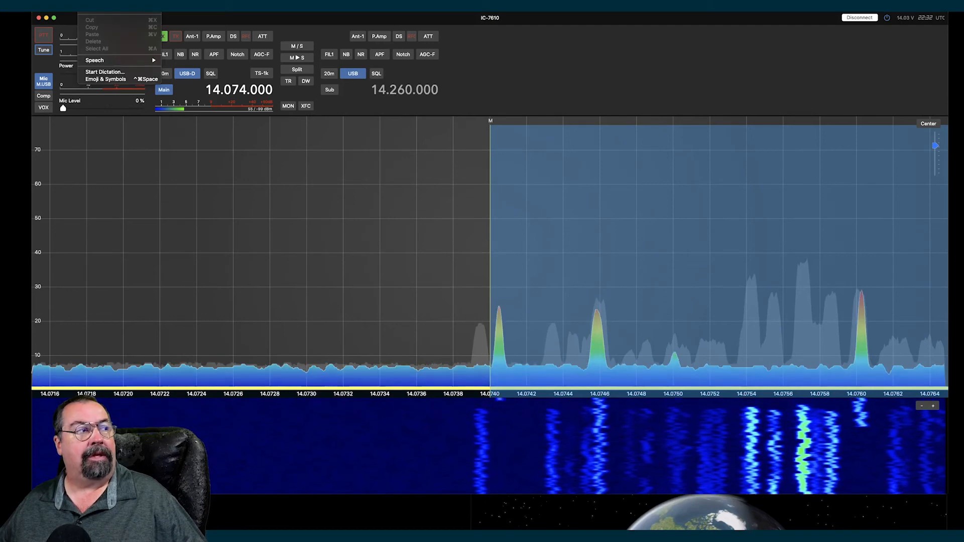
click(84, 17)
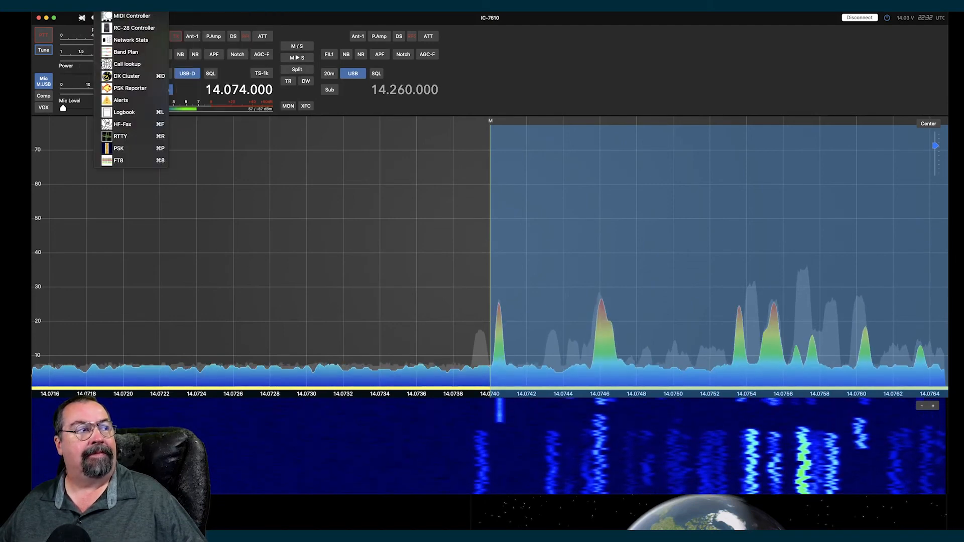